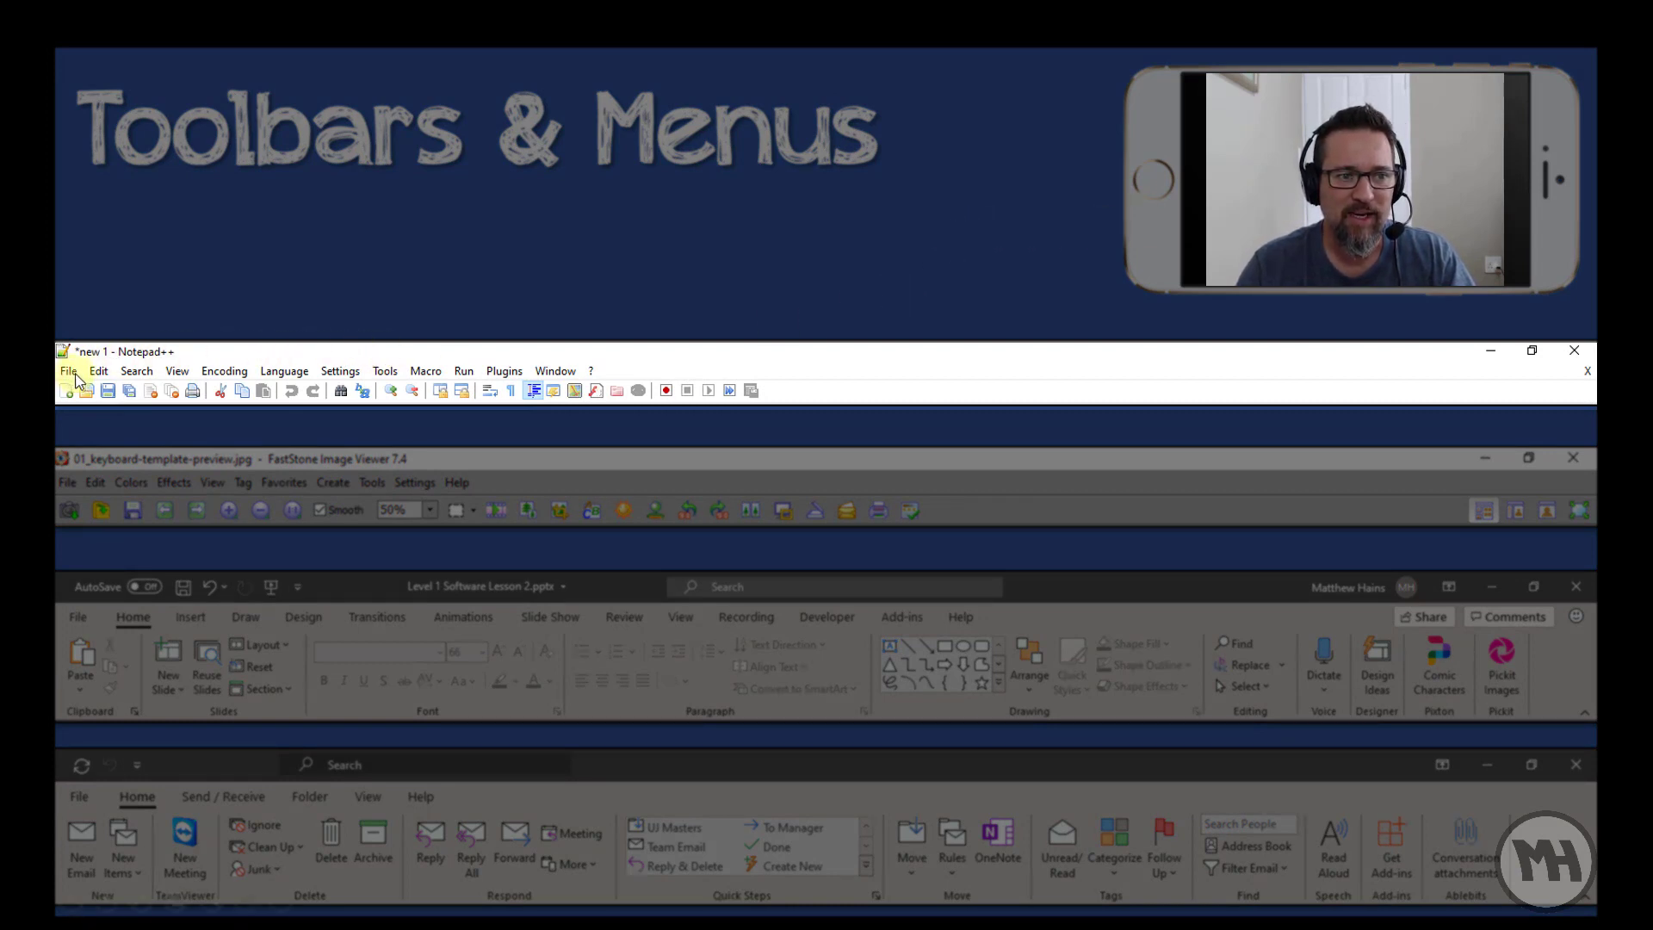
mouse_move(259, 376)
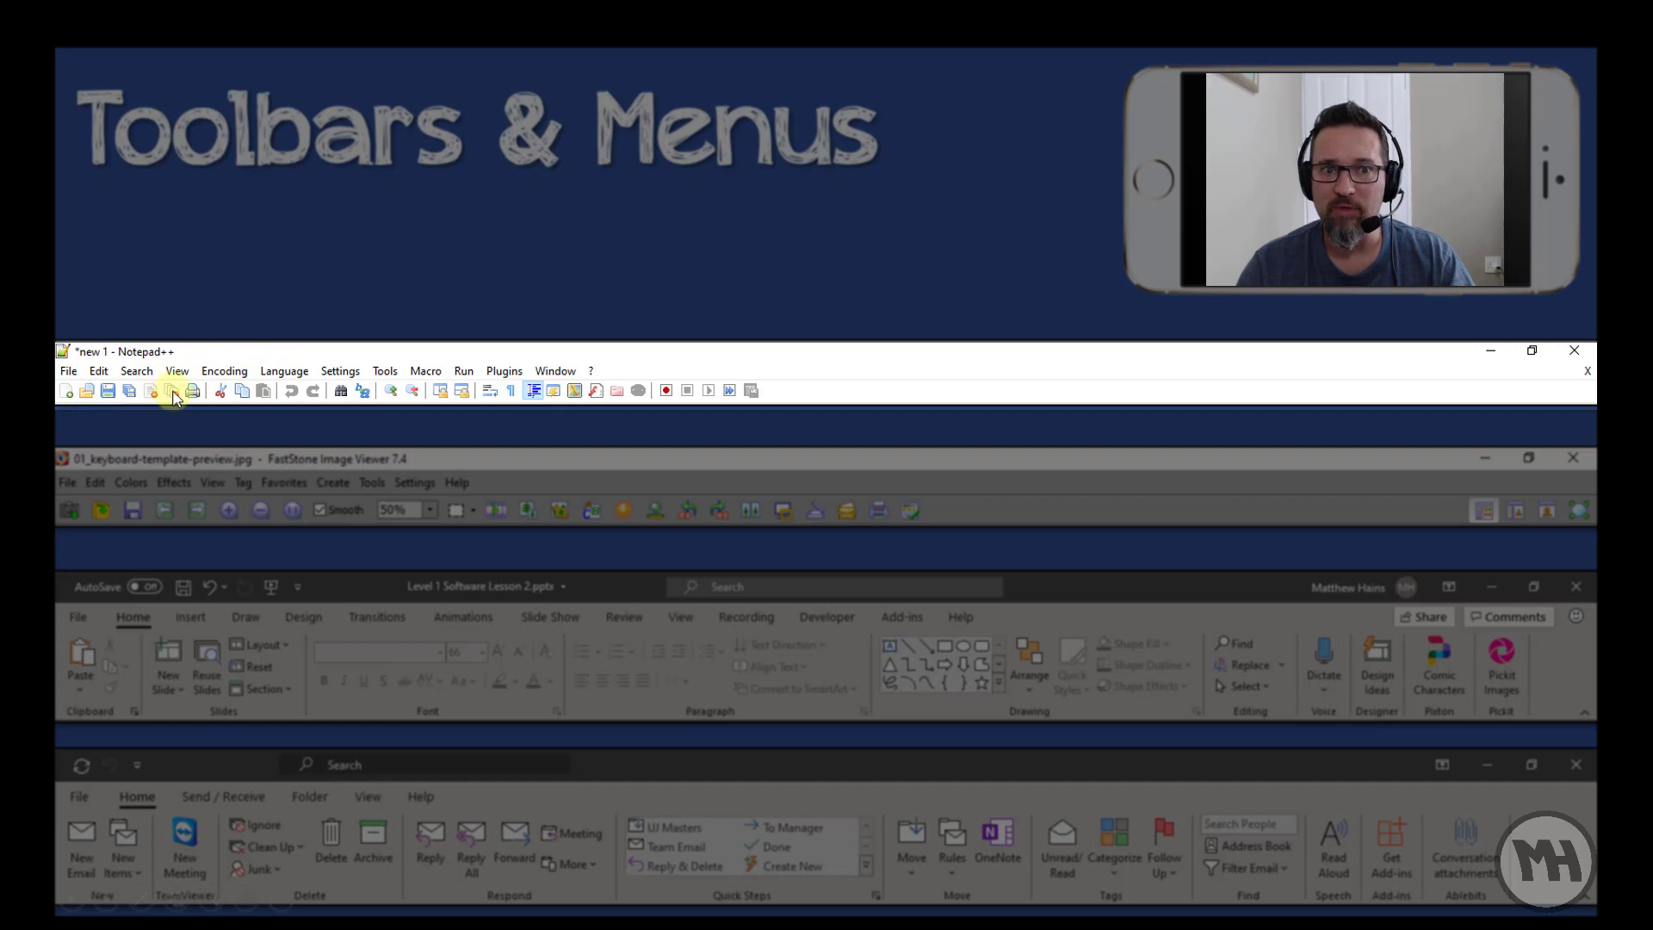
mouse_move(370, 395)
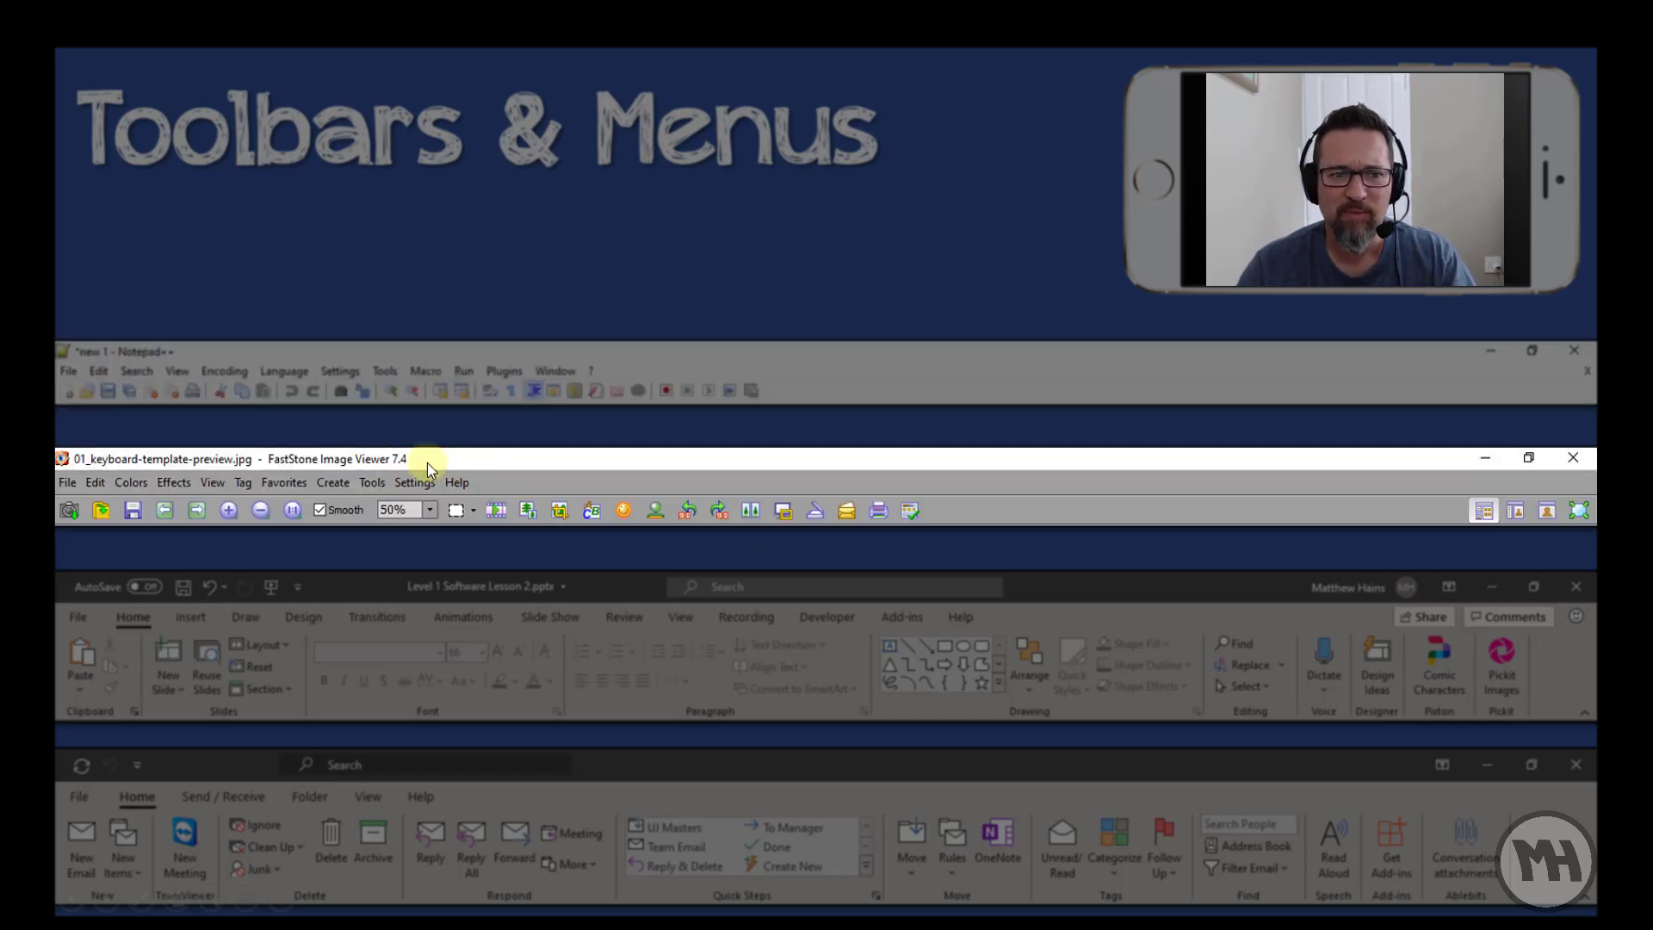
mouse_move(316, 488)
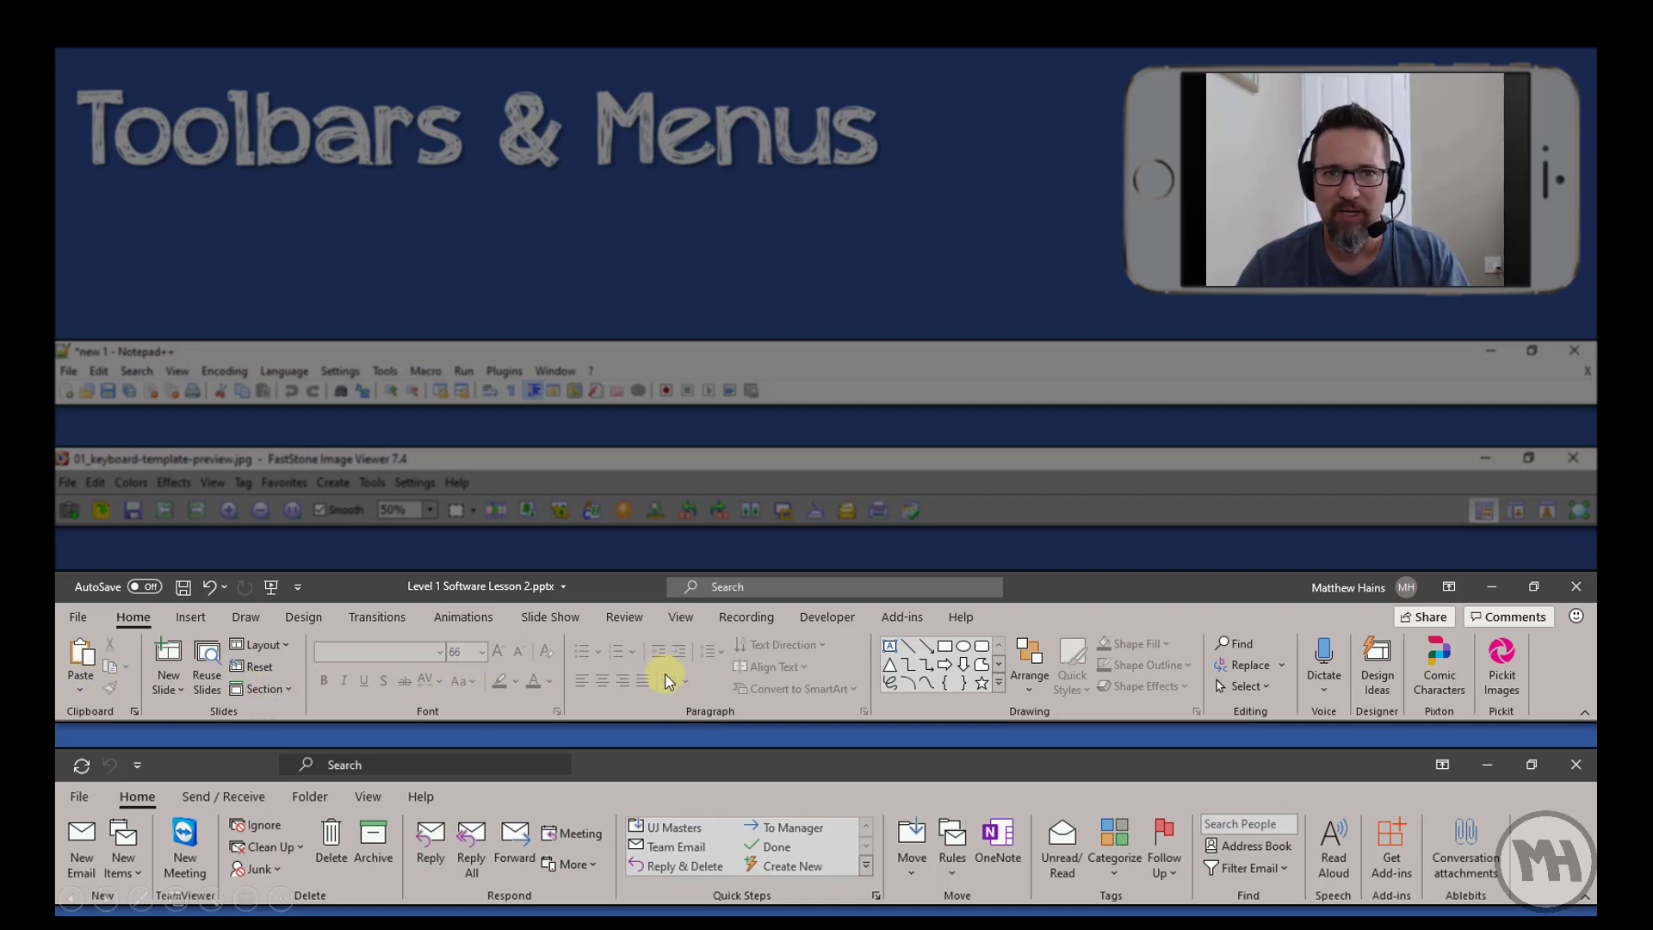
mouse_move(79, 656)
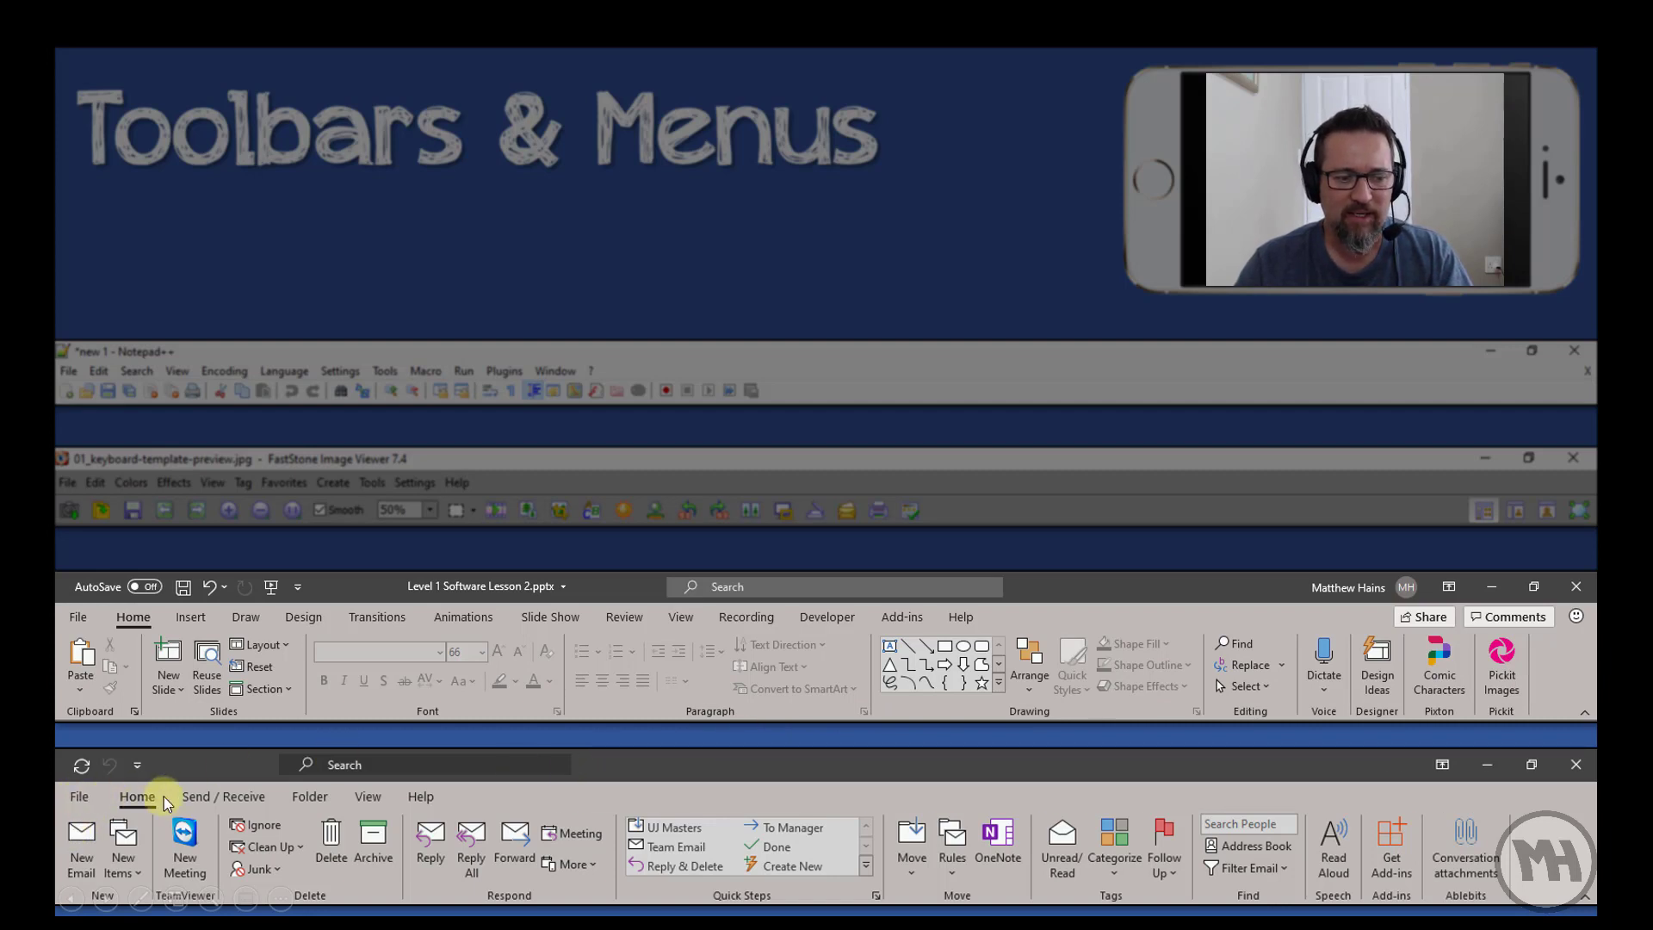
mouse_move(421, 795)
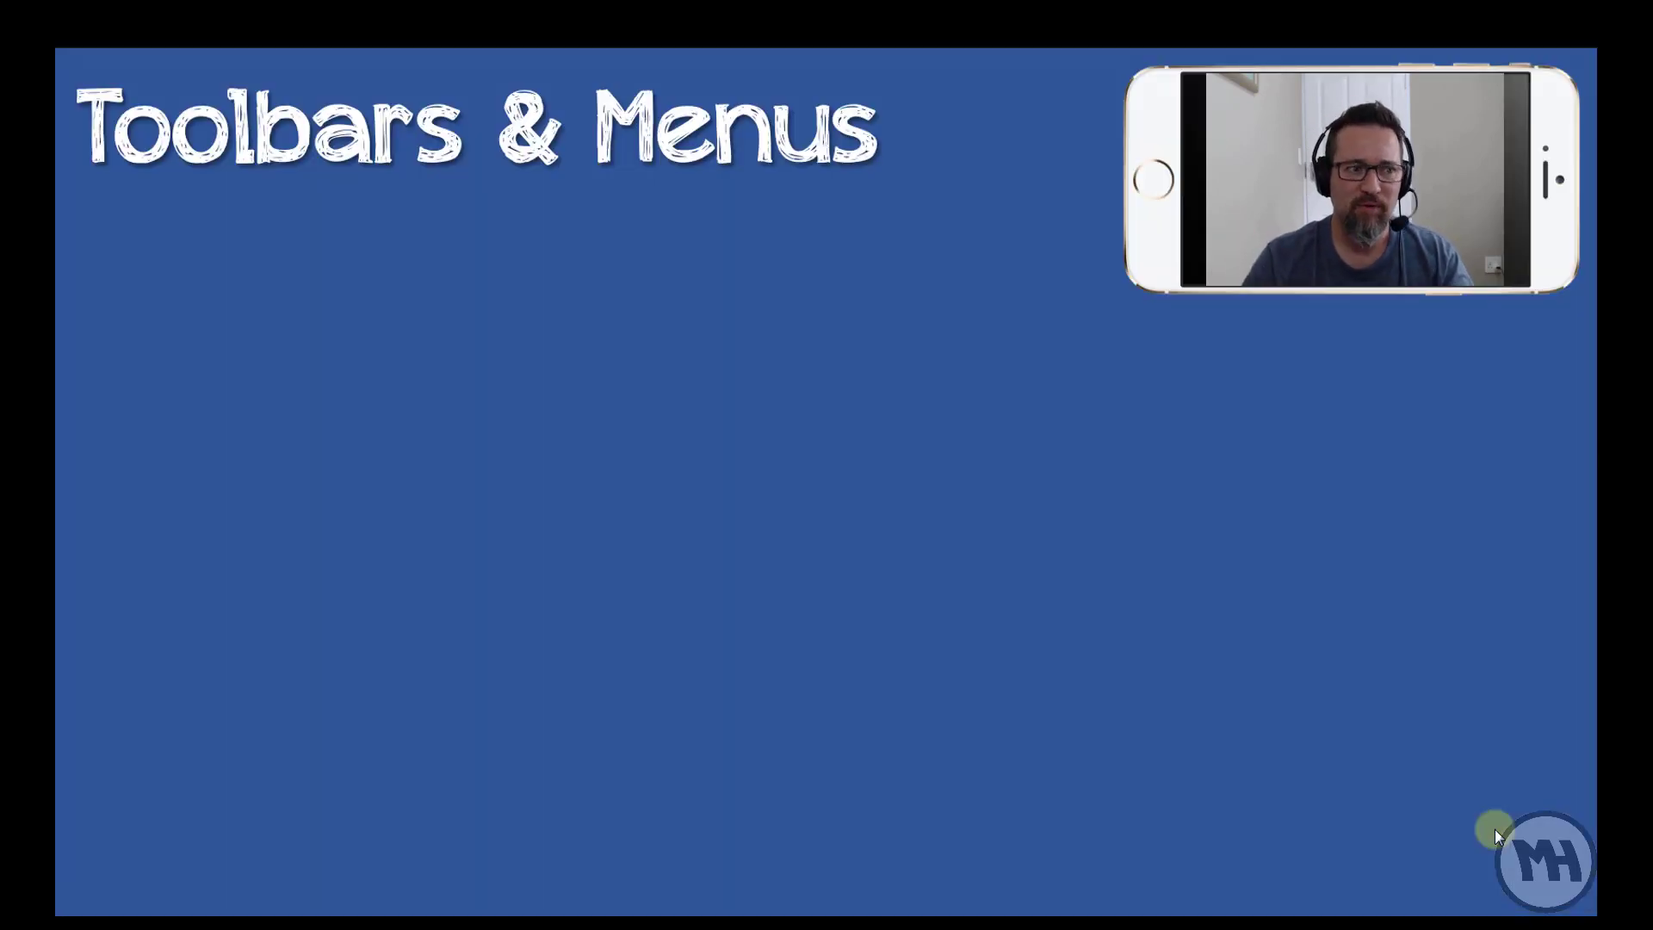
Advance through the Start menu and Notepad++ File menu screenshots to the desktop search result.
left_click(20, 922)
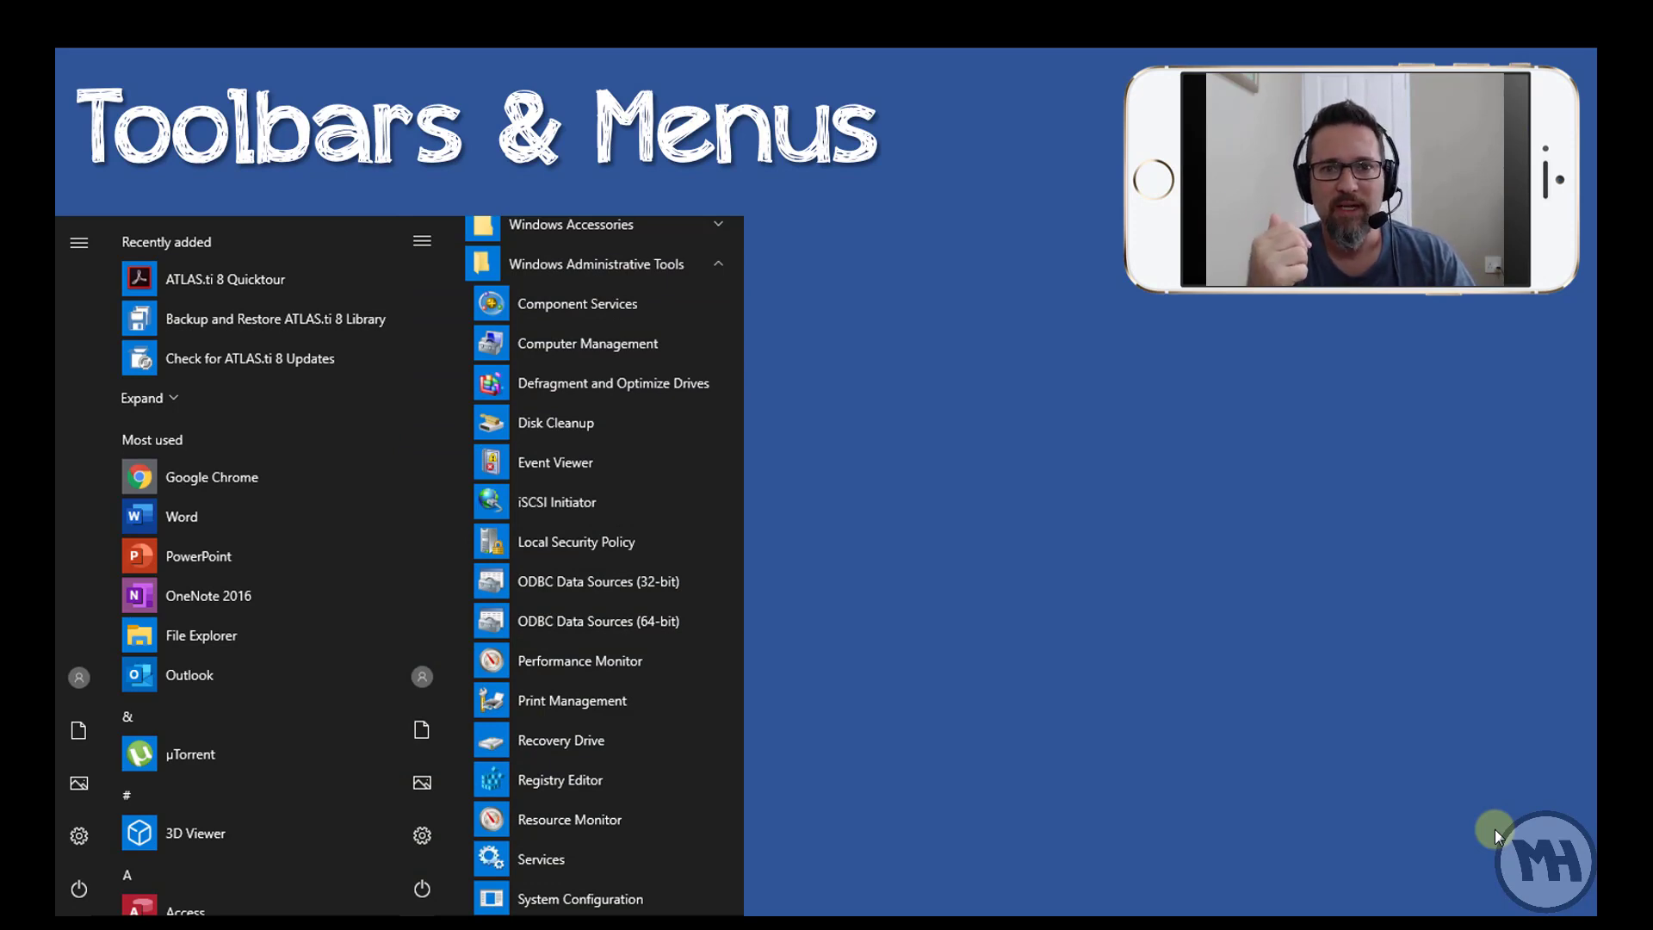
left_click(762, 255)
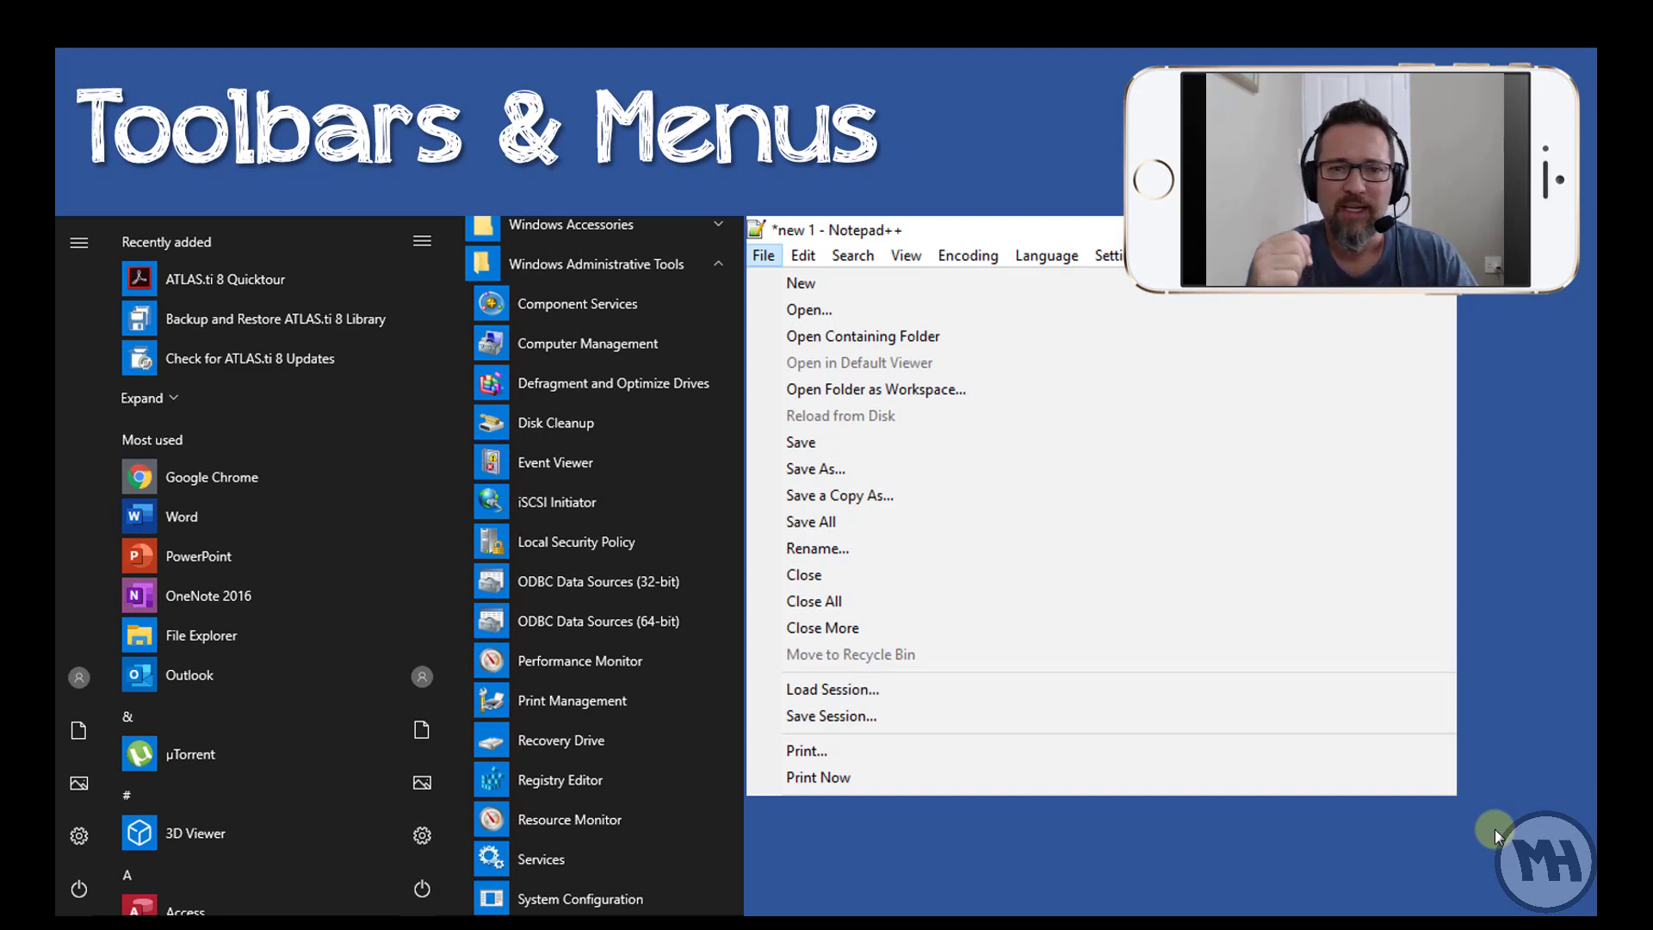
left_click(854, 255)
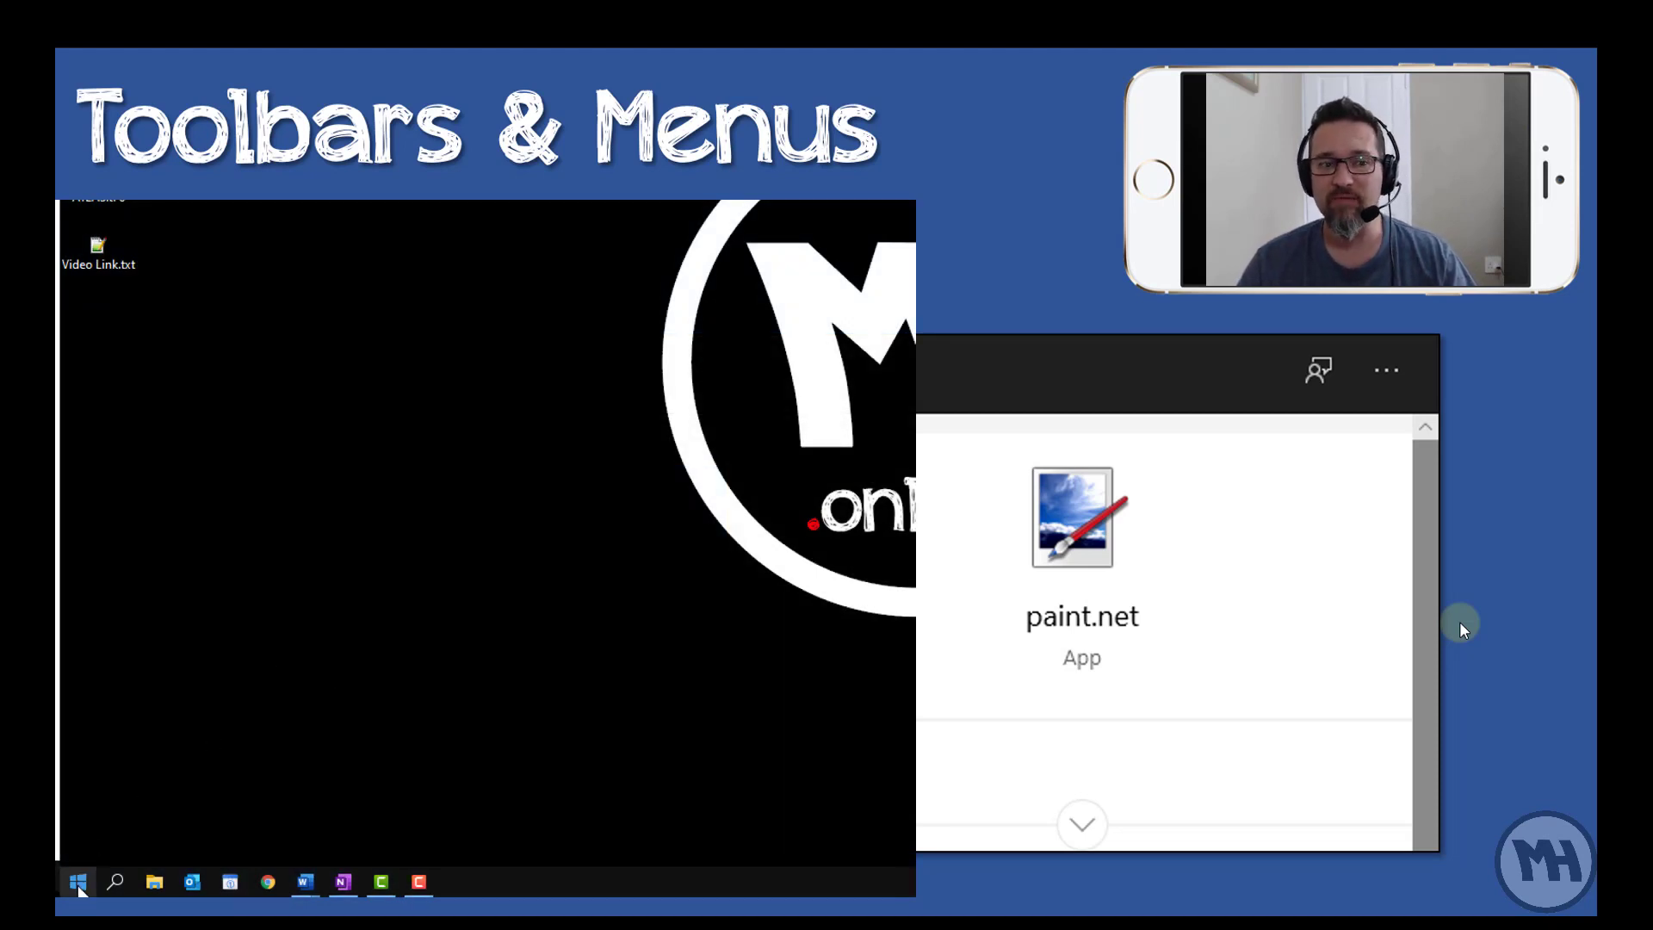
Show the Start menu tiles and paint.net search results, then move on to the Navigation slide.
left_click(77, 881)
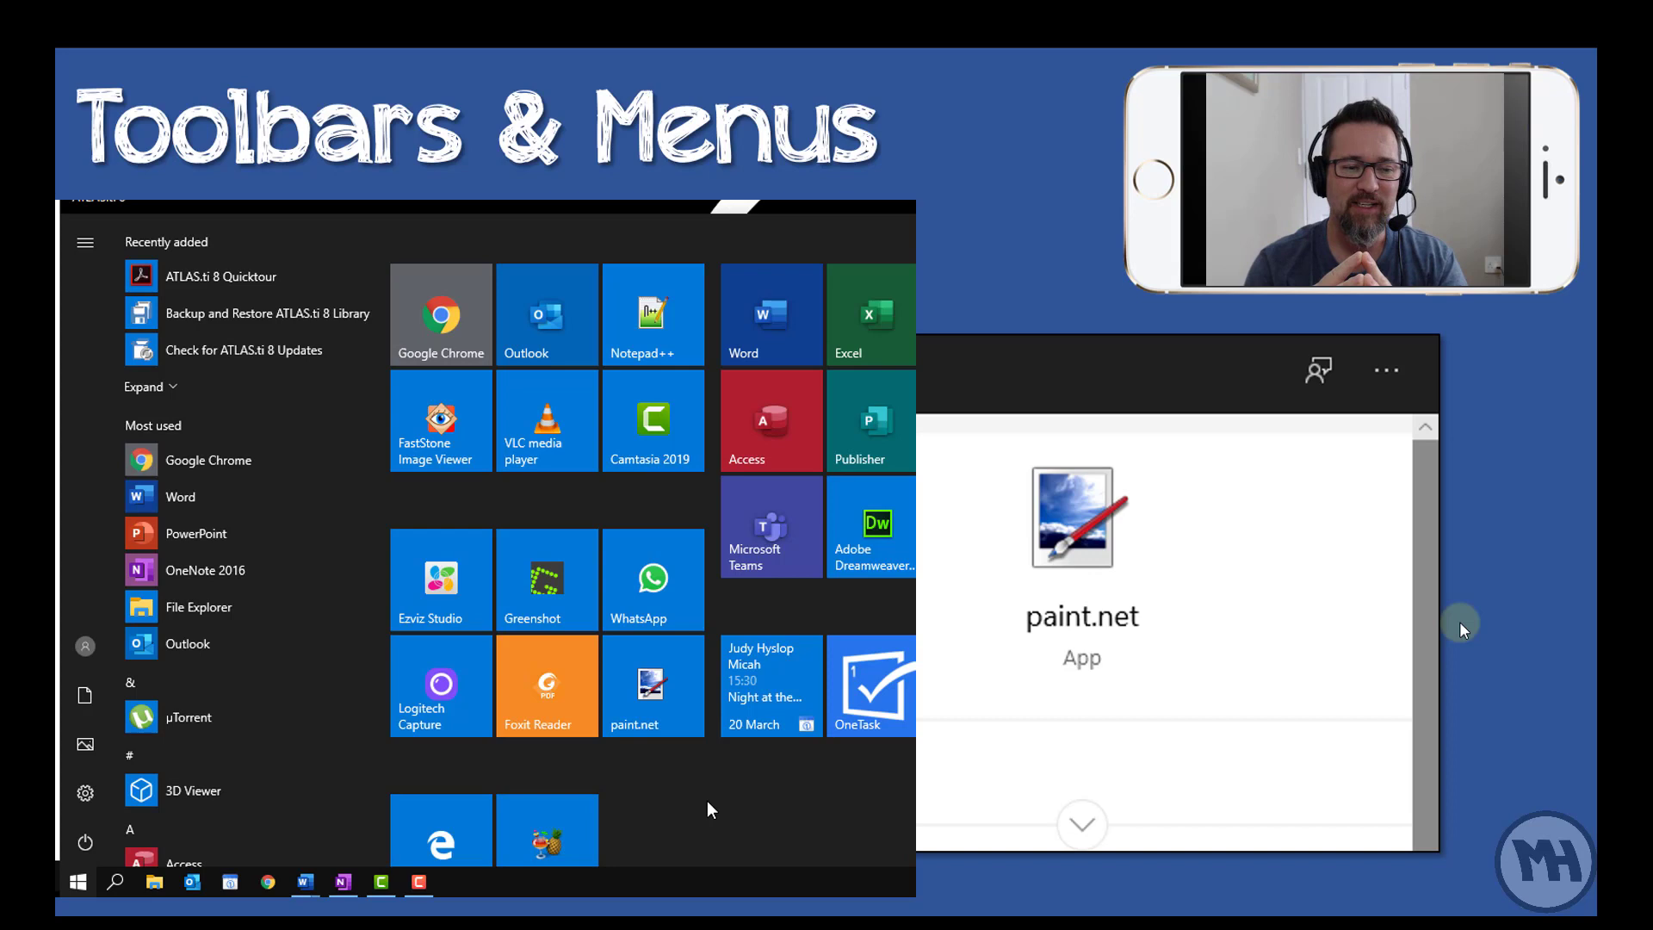
type("p")
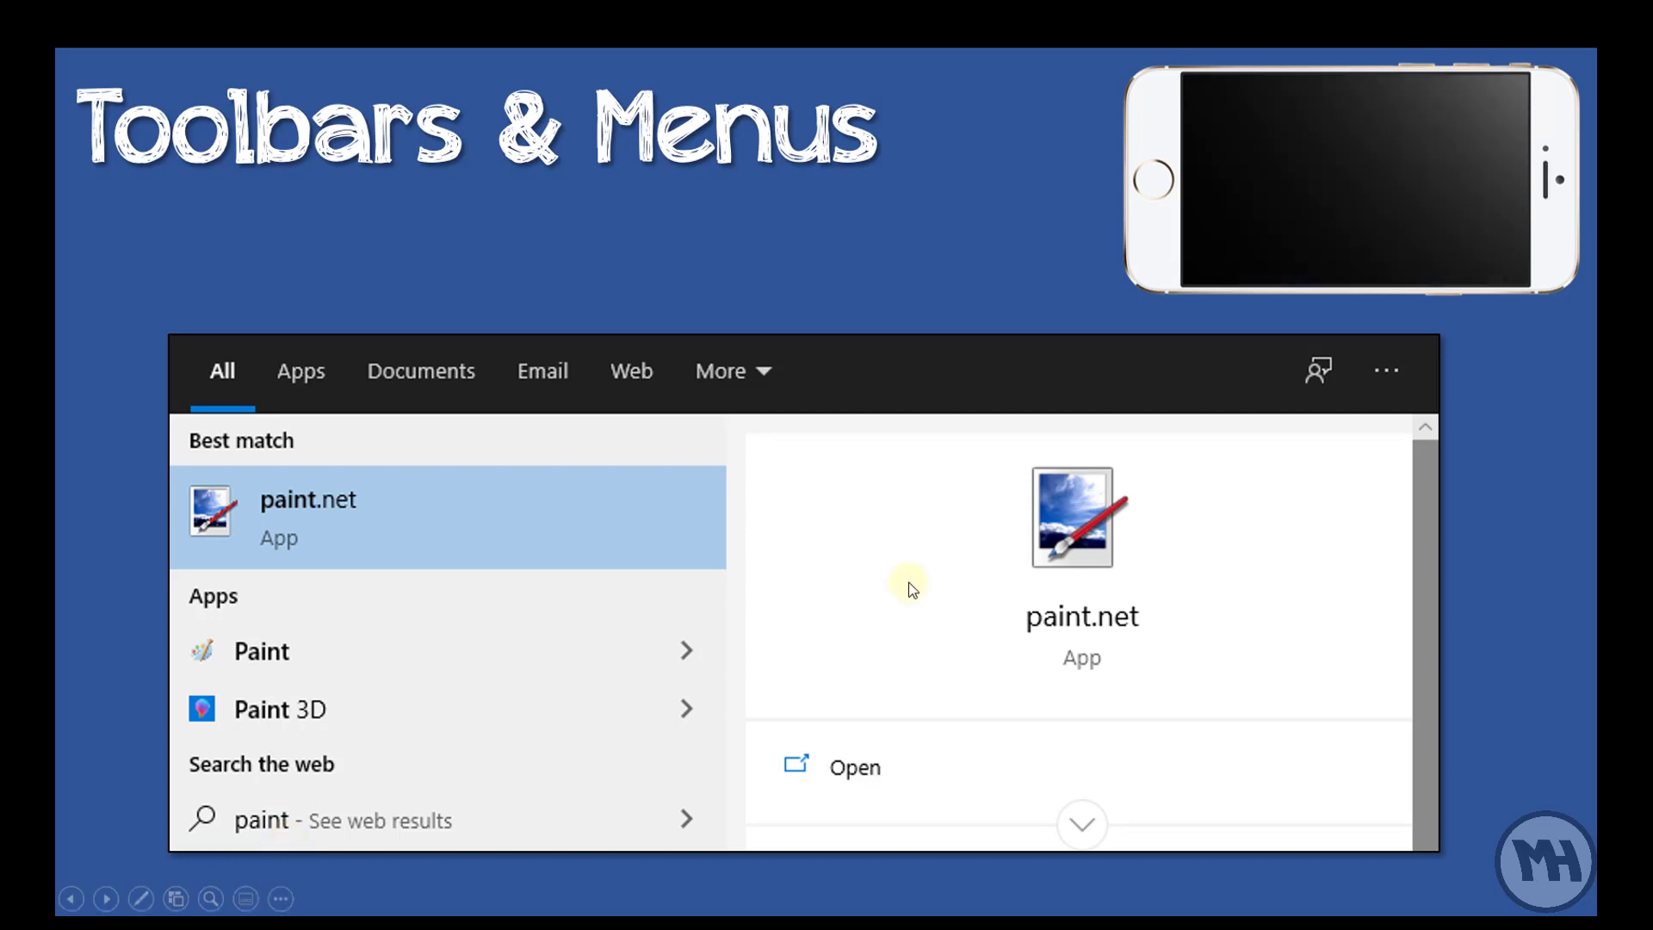
key("Right")
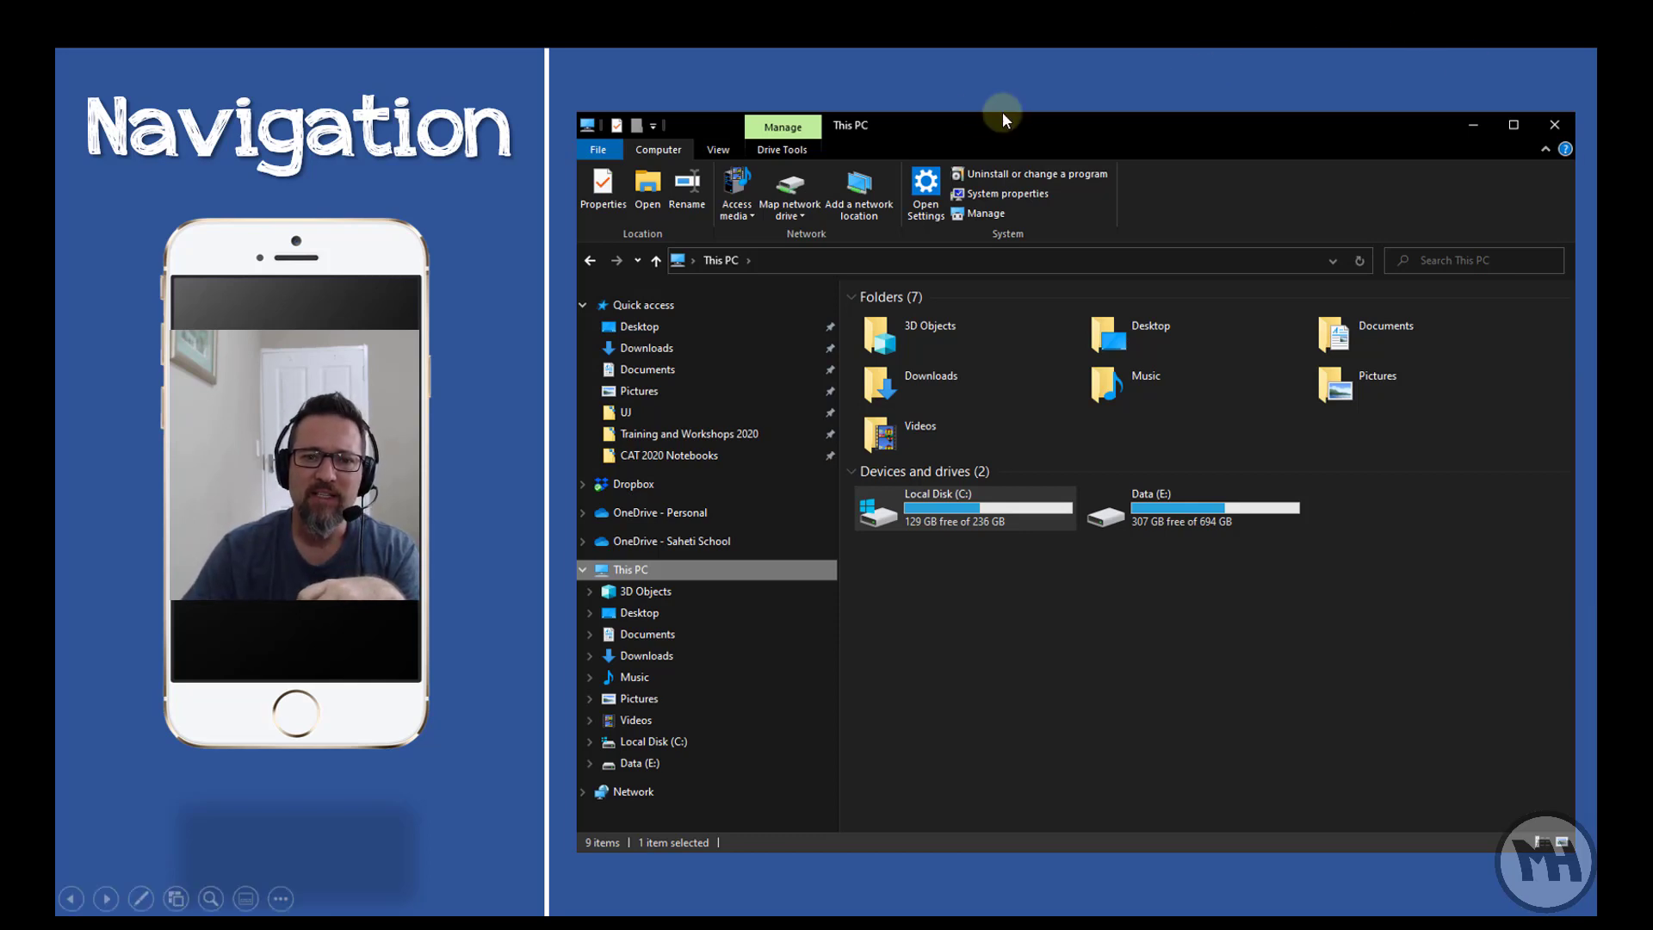
mouse_move(1531, 135)
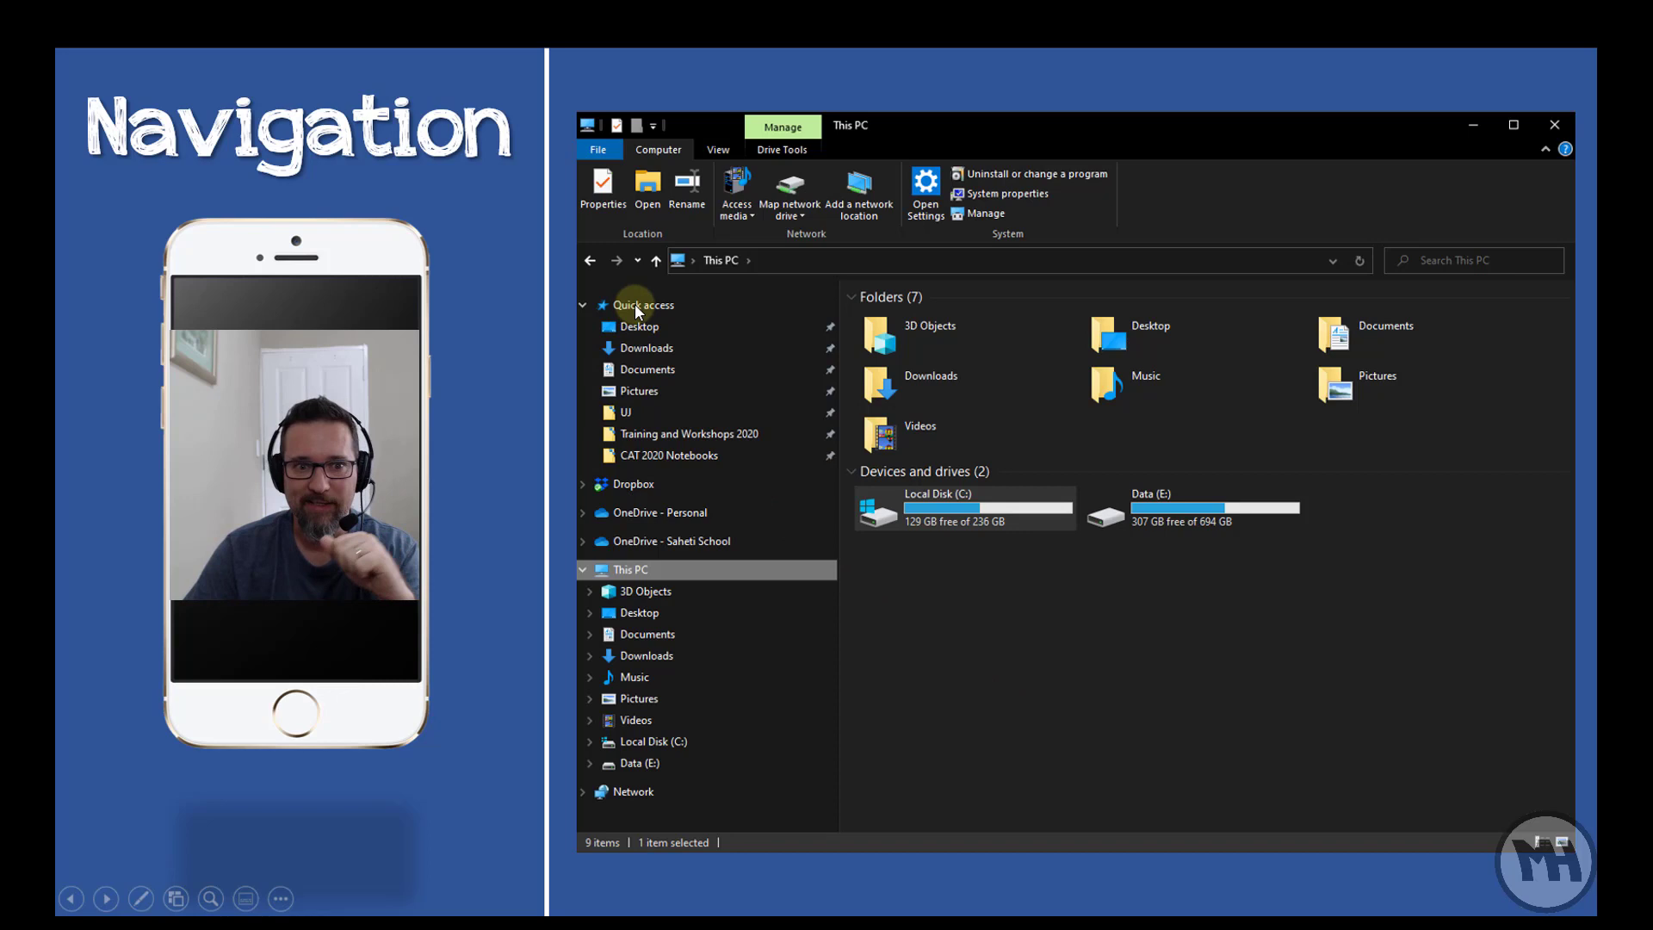
mouse_move(672, 287)
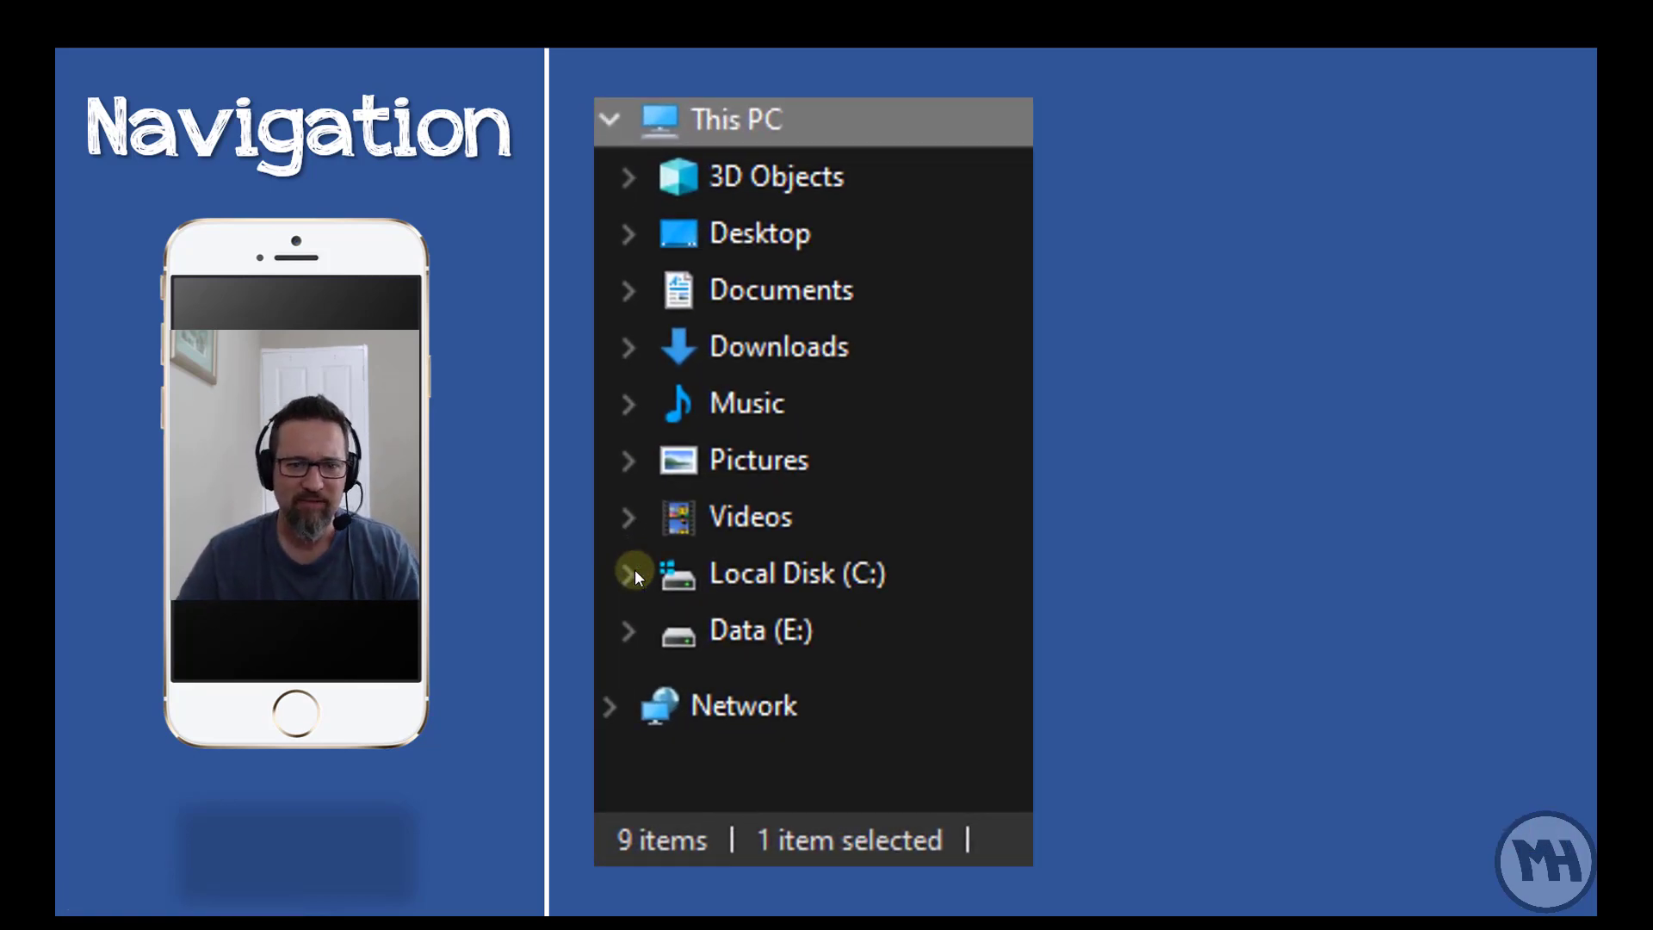
mouse_move(704, 478)
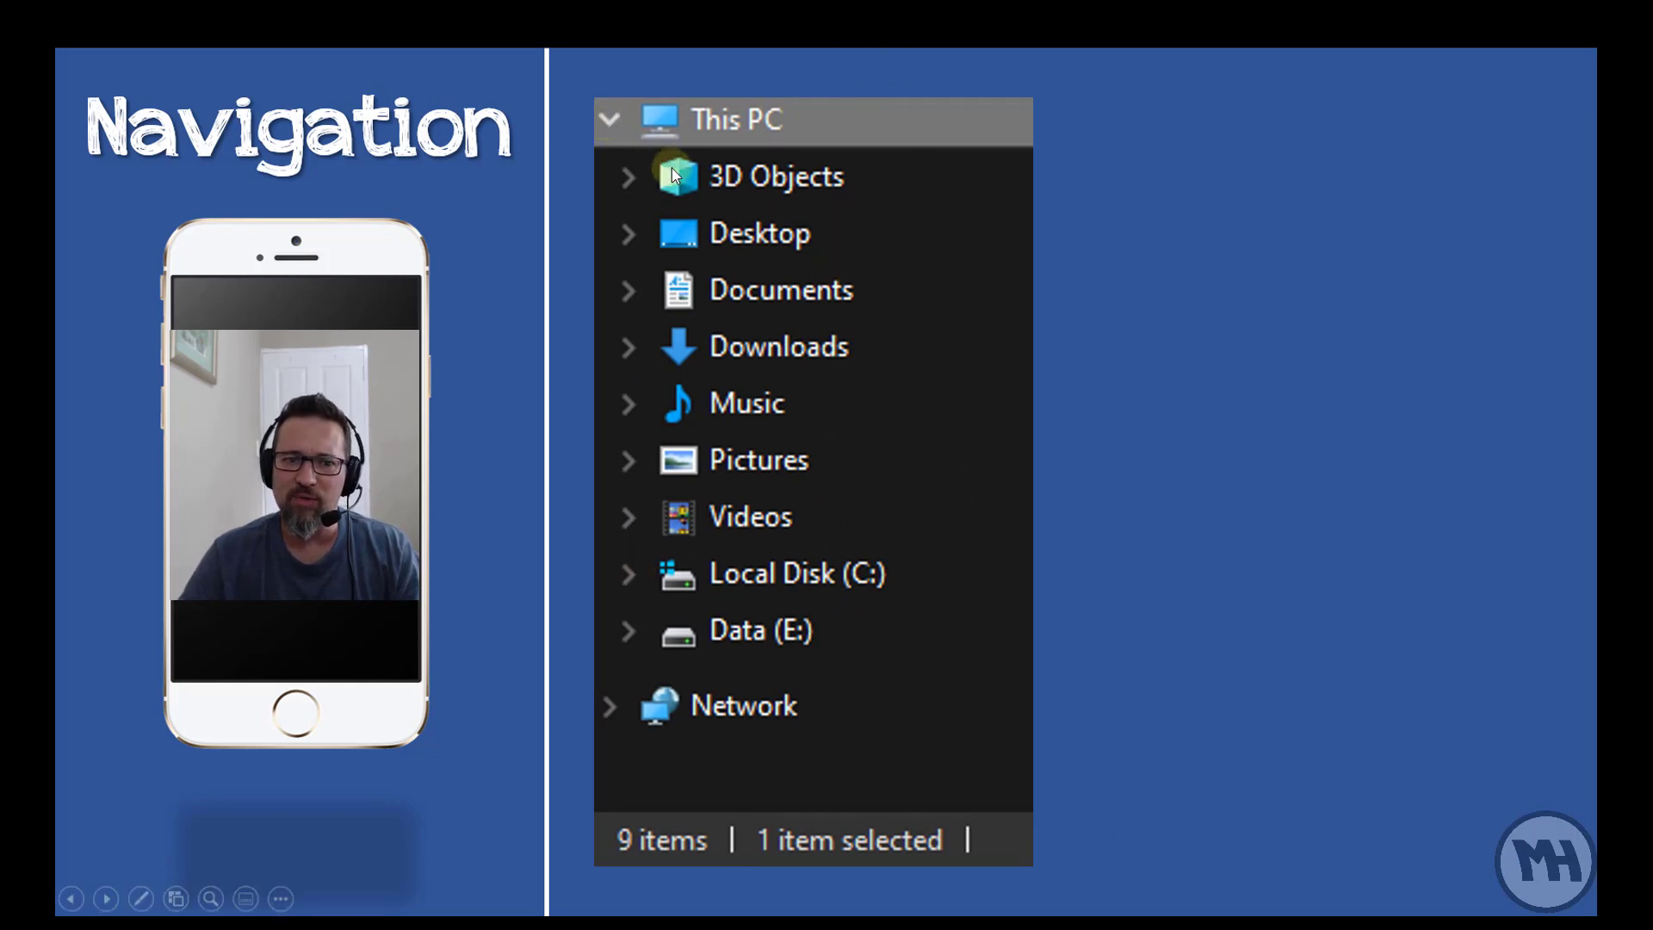
mouse_move(633, 348)
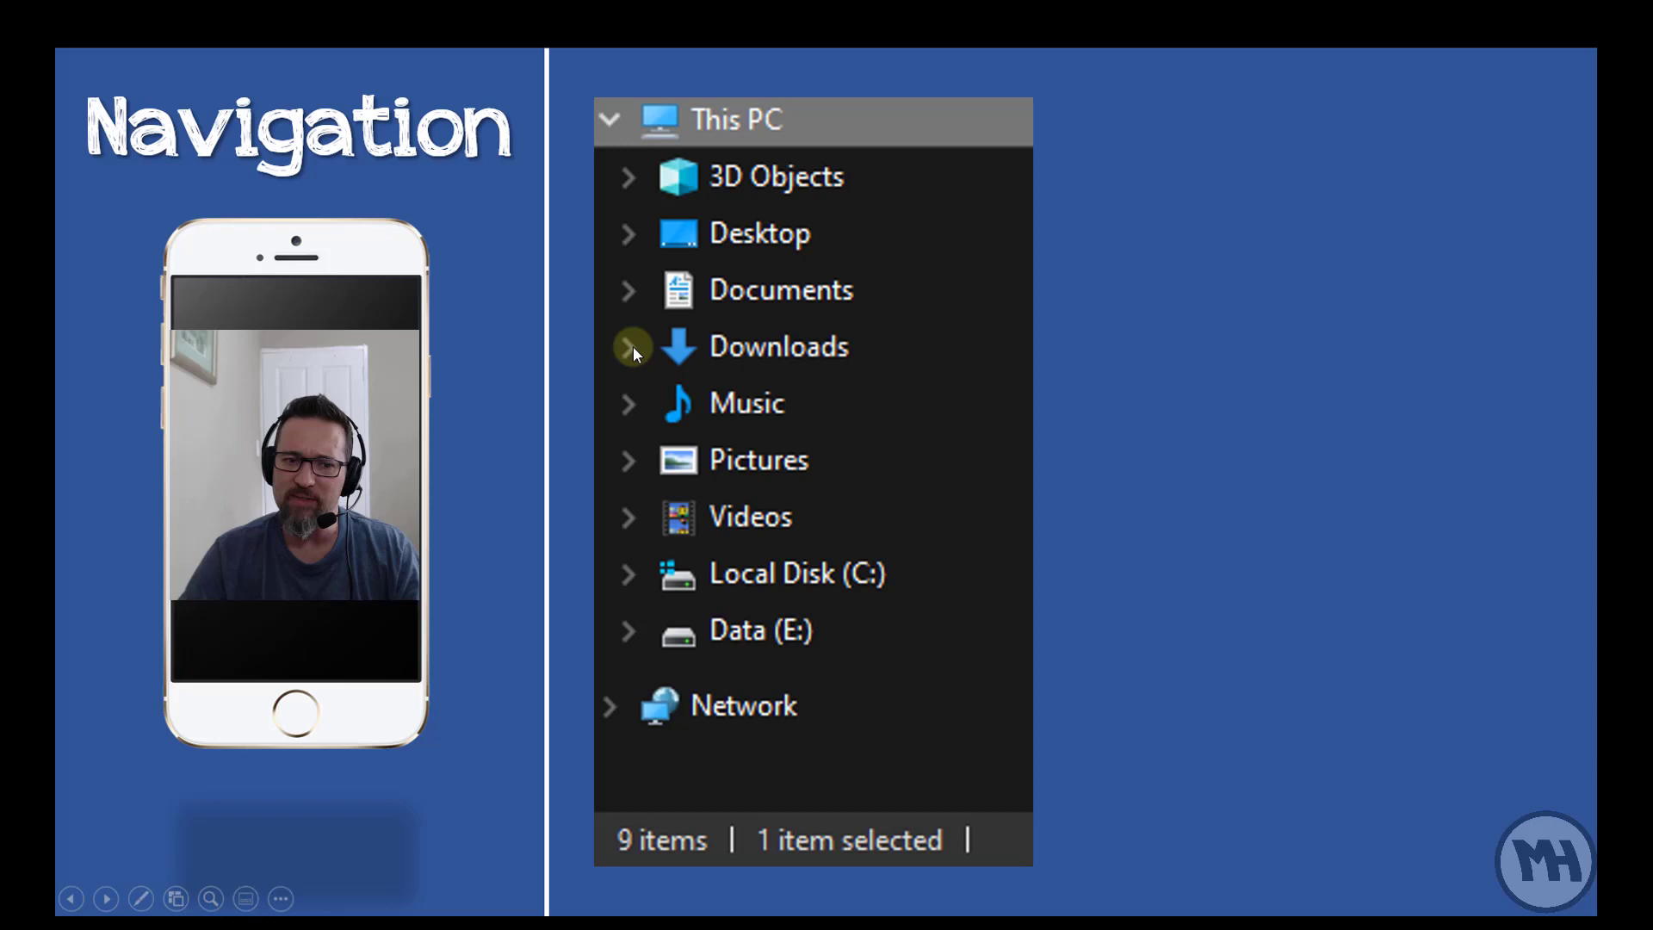
mouse_move(695, 412)
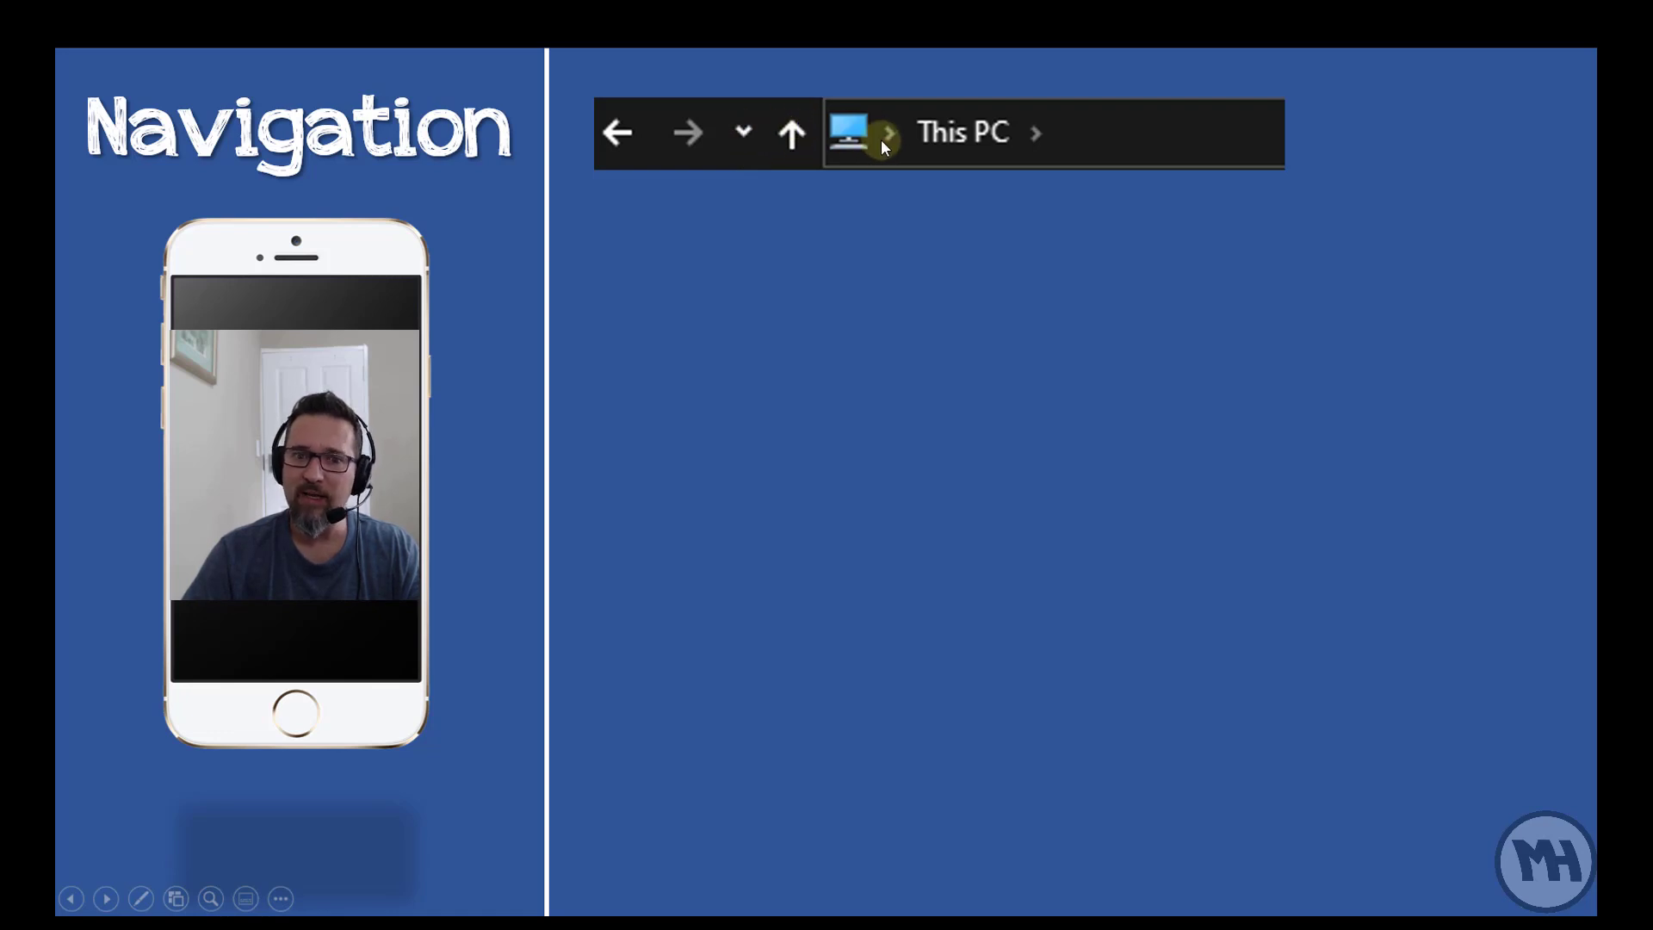
mouse_move(1042, 171)
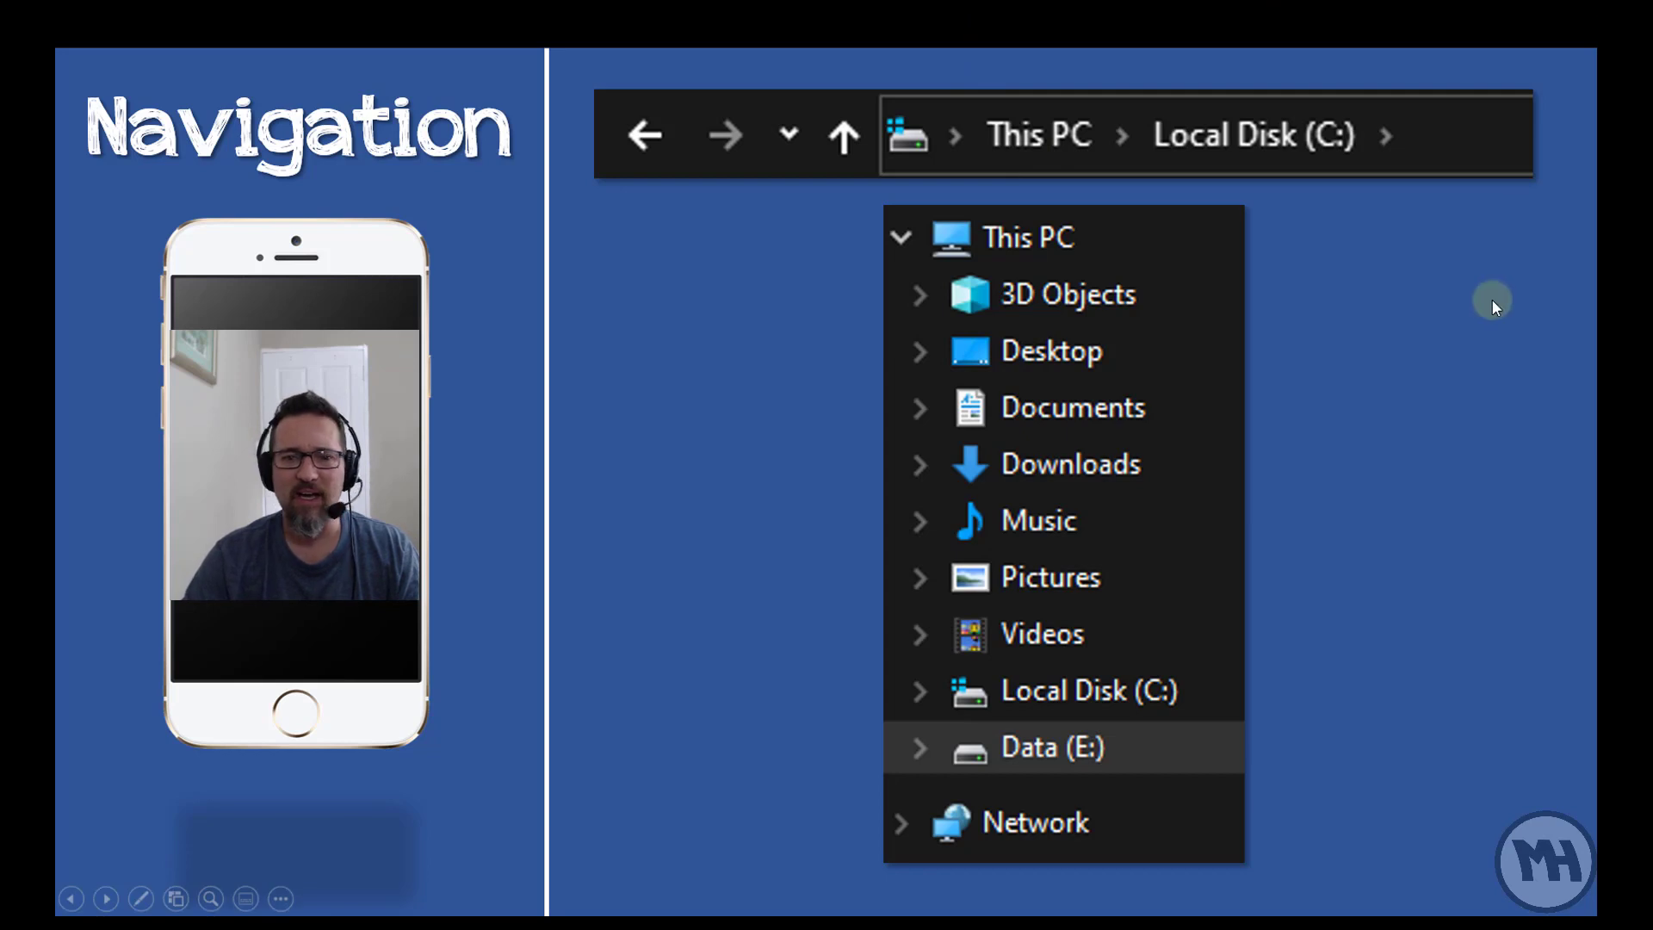
mouse_move(1144, 134)
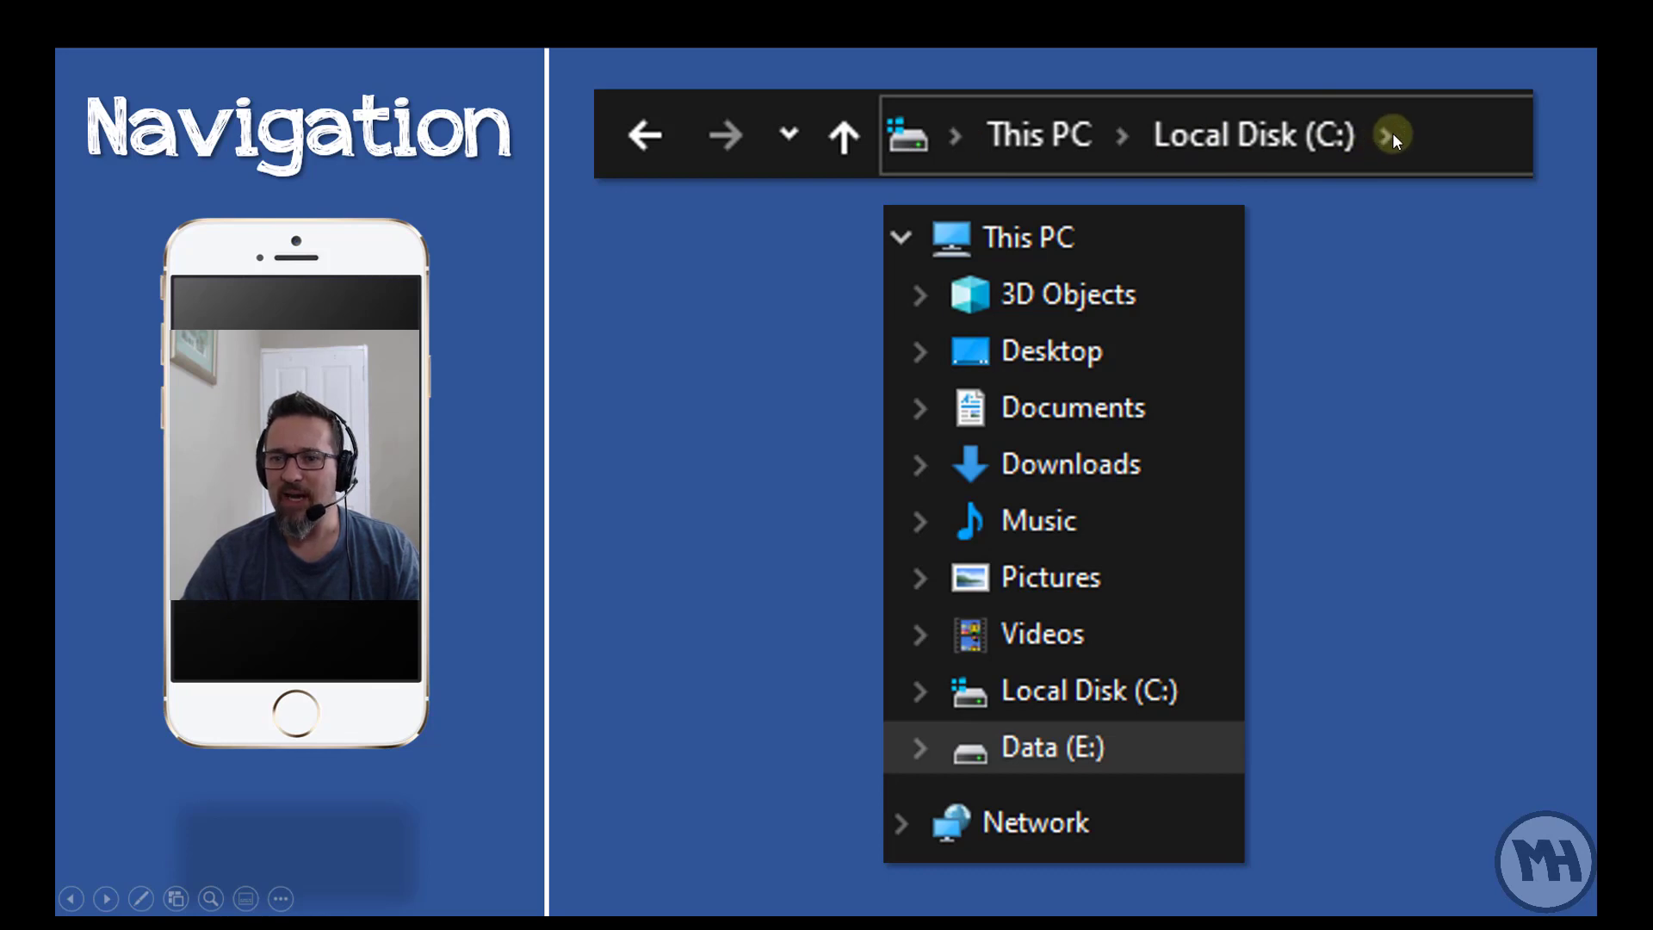
mouse_move(1128, 137)
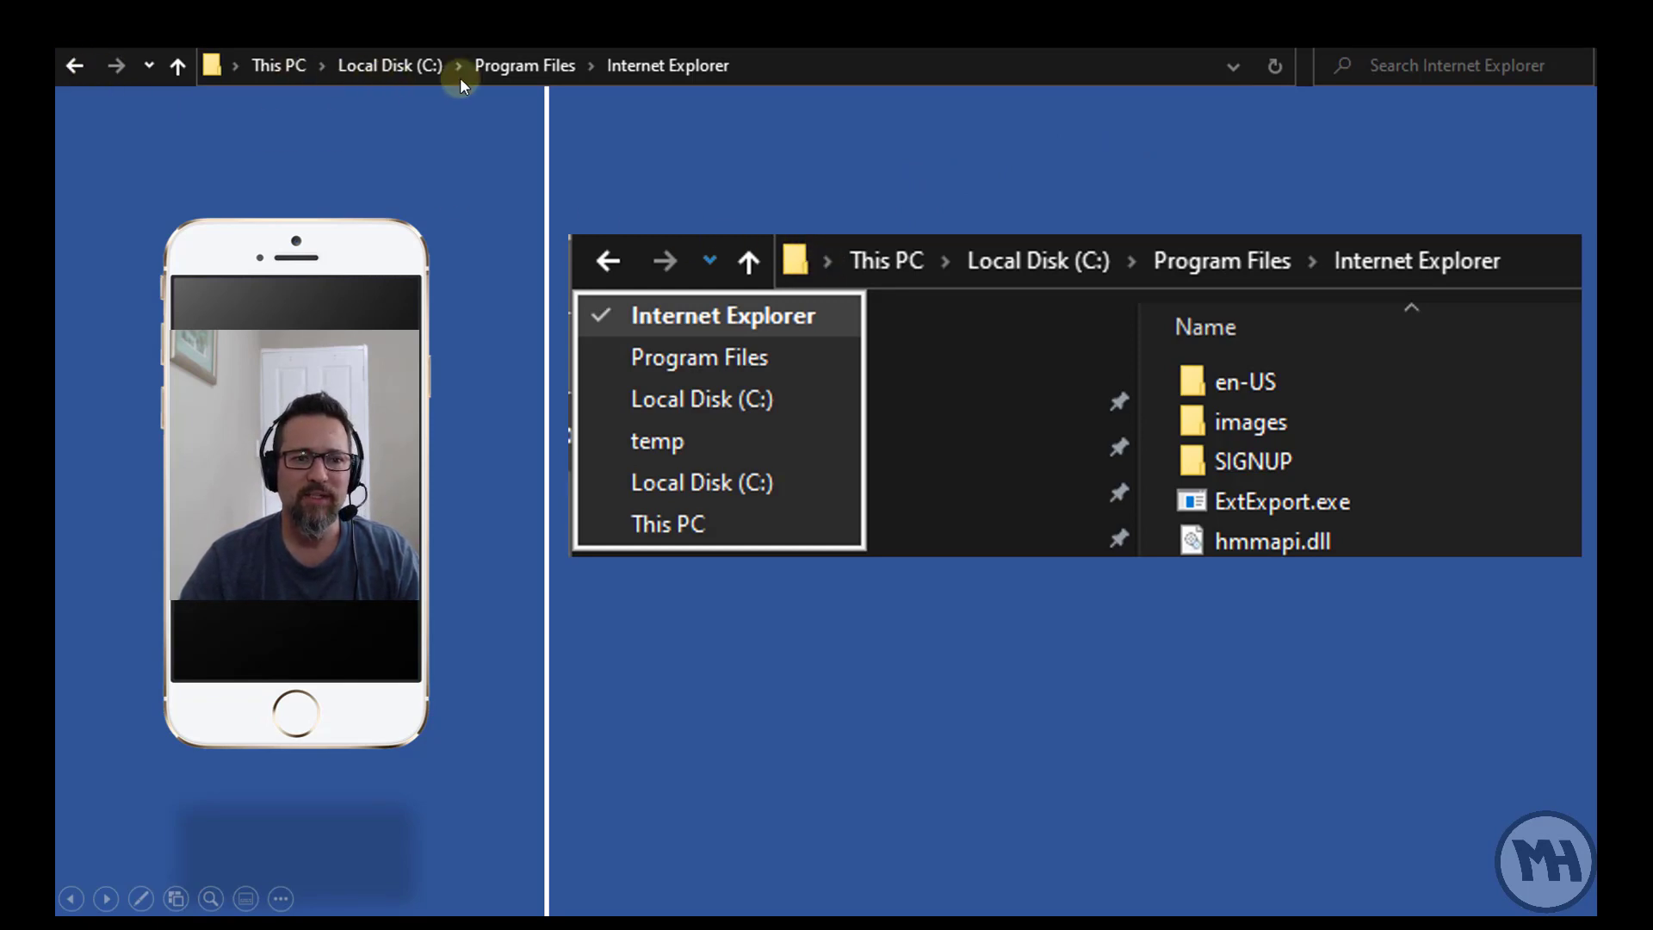
mouse_move(663, 89)
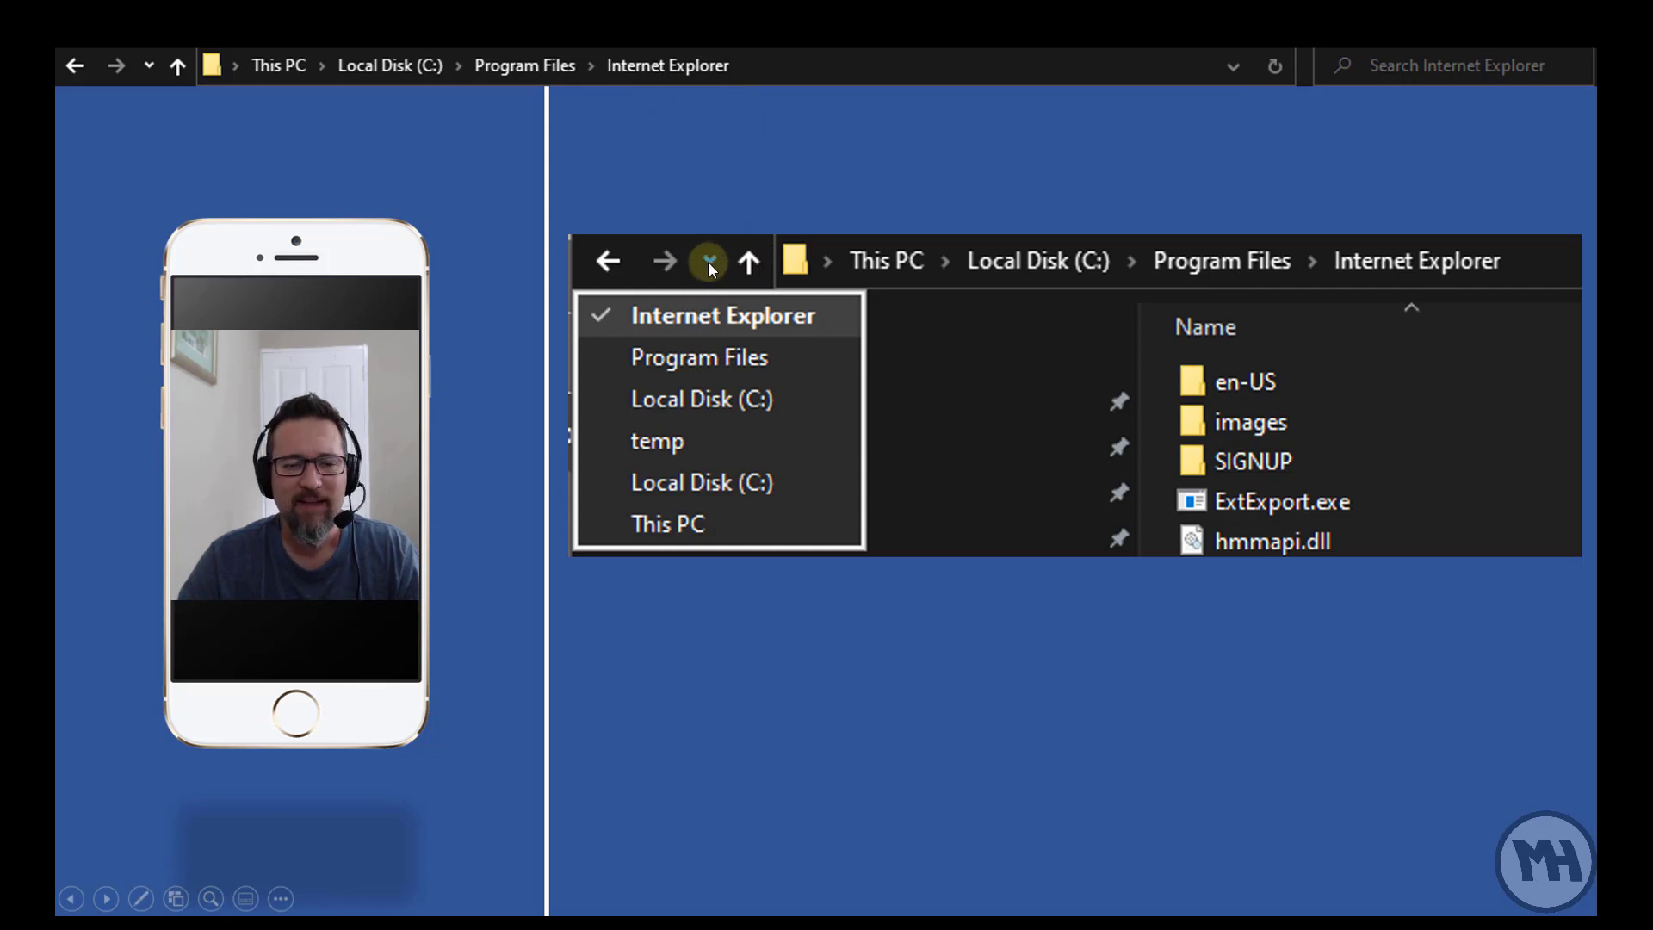
mouse_move(680, 482)
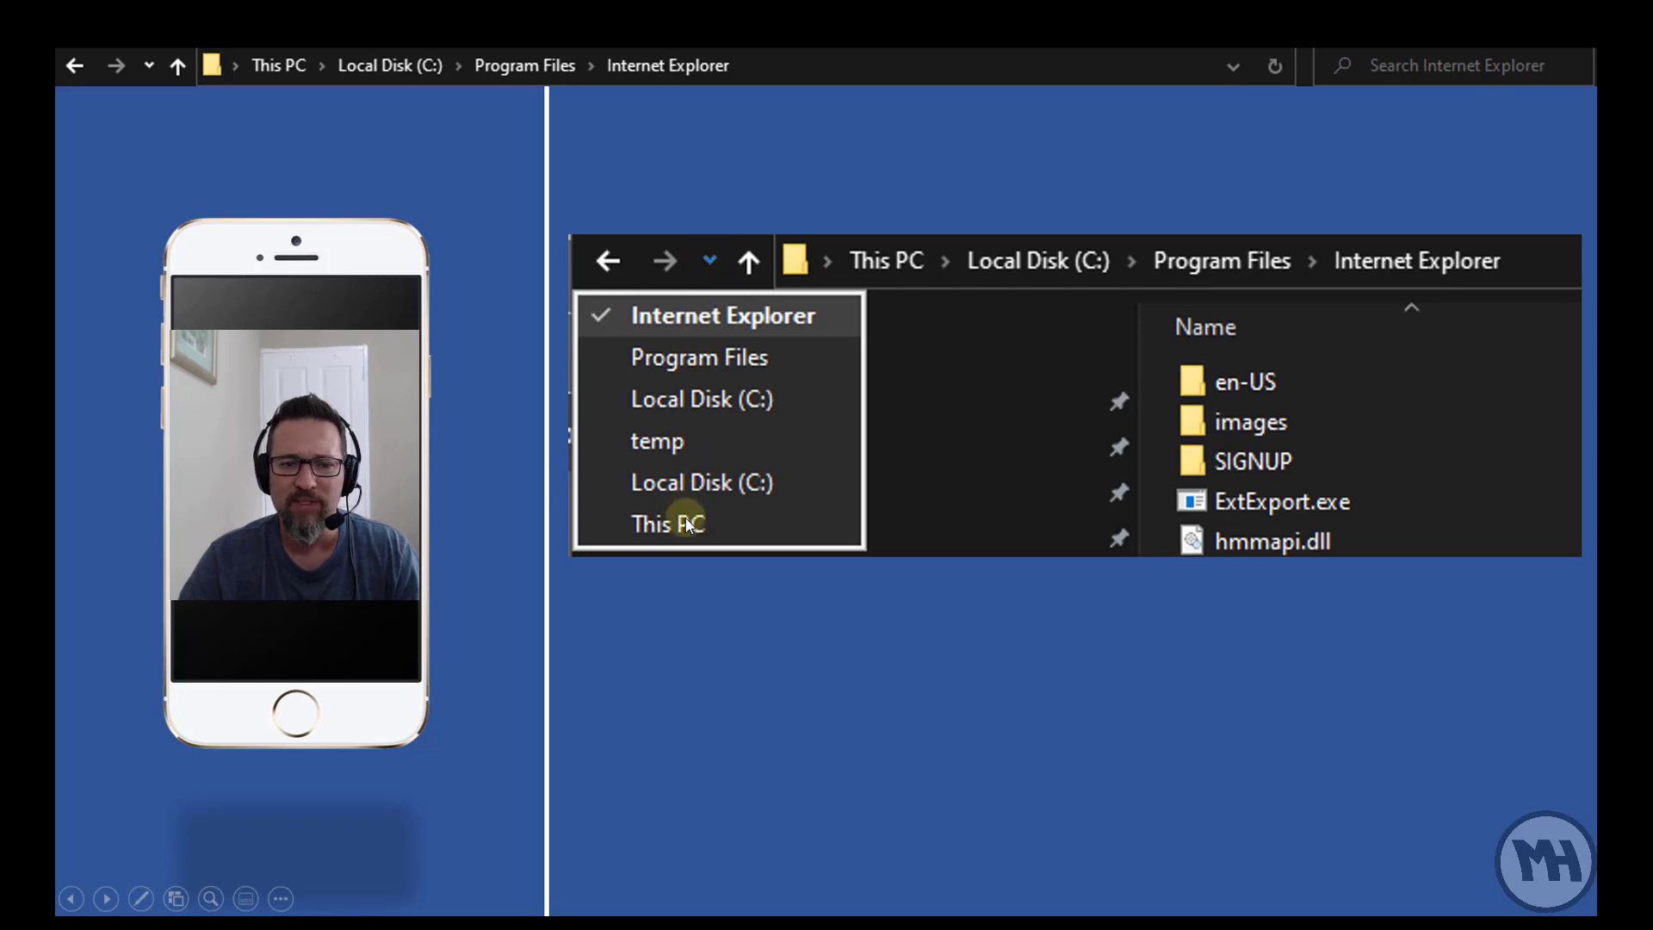
mouse_move(709, 264)
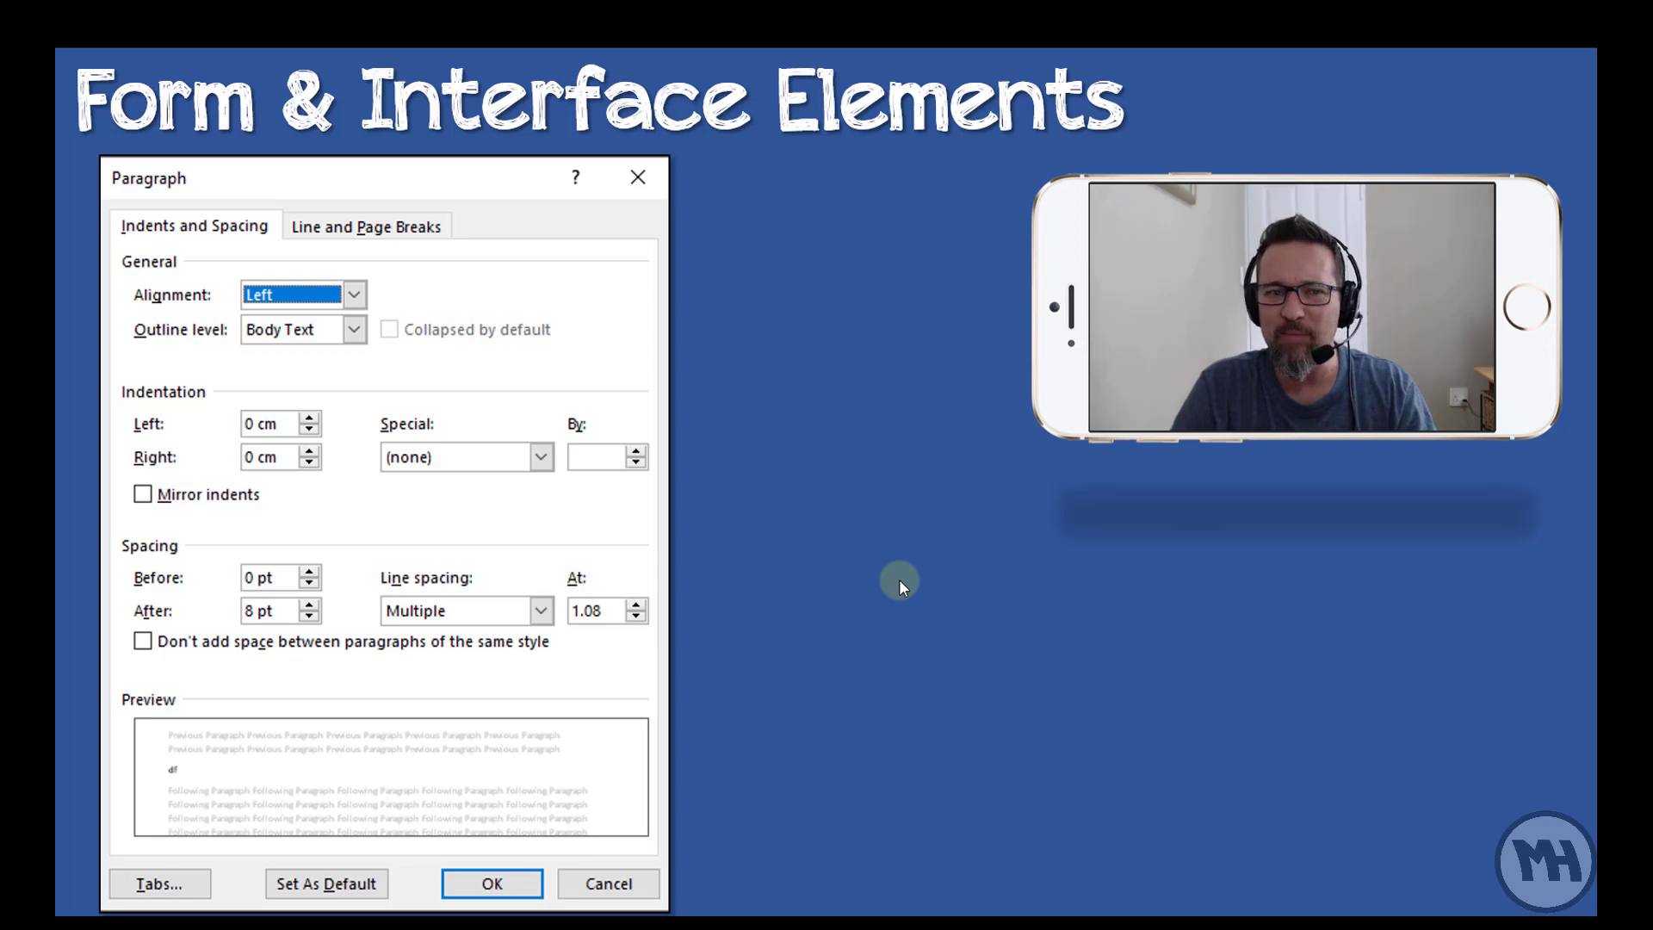
mouse_move(516, 200)
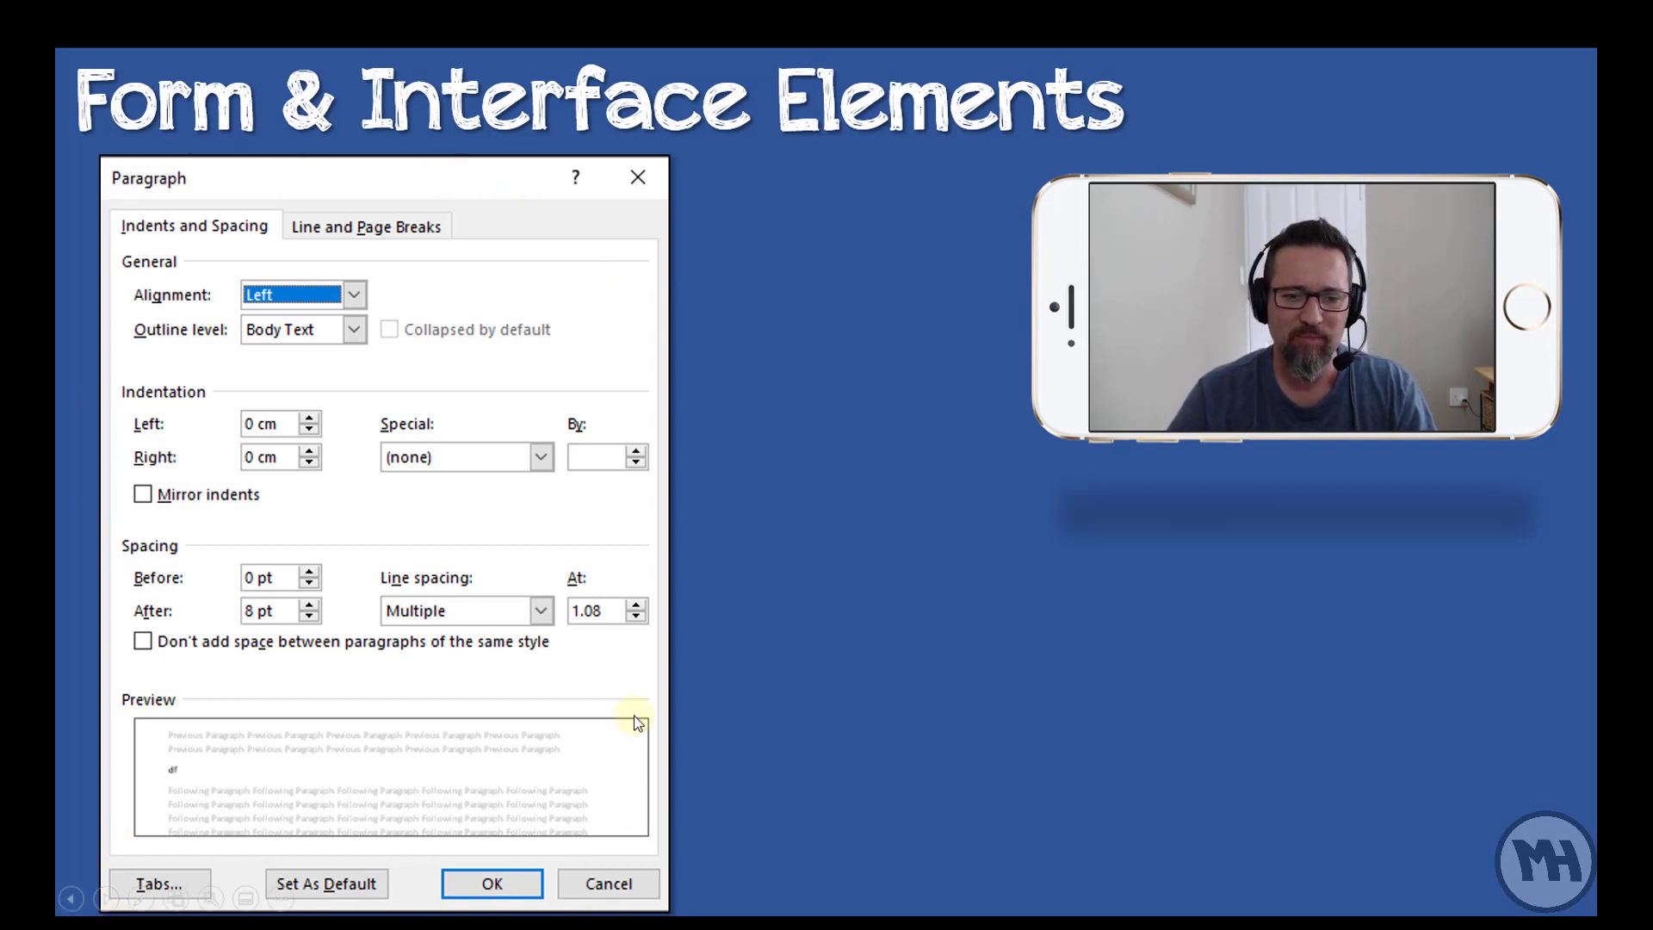
mouse_move(103, 846)
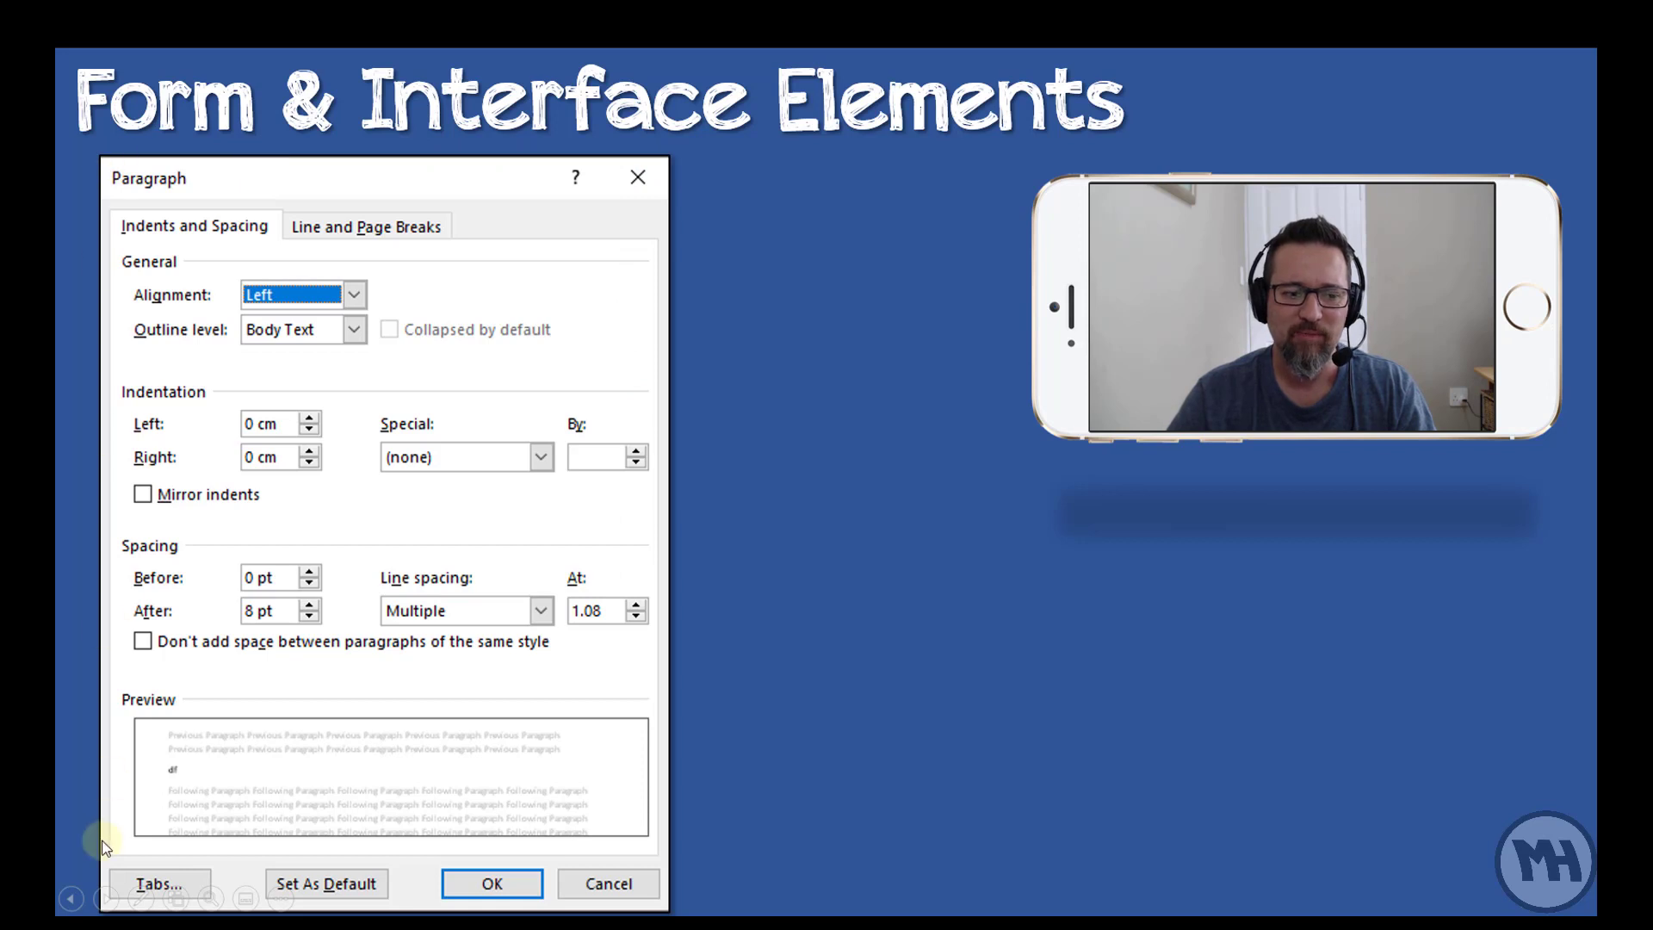
mouse_move(692, 678)
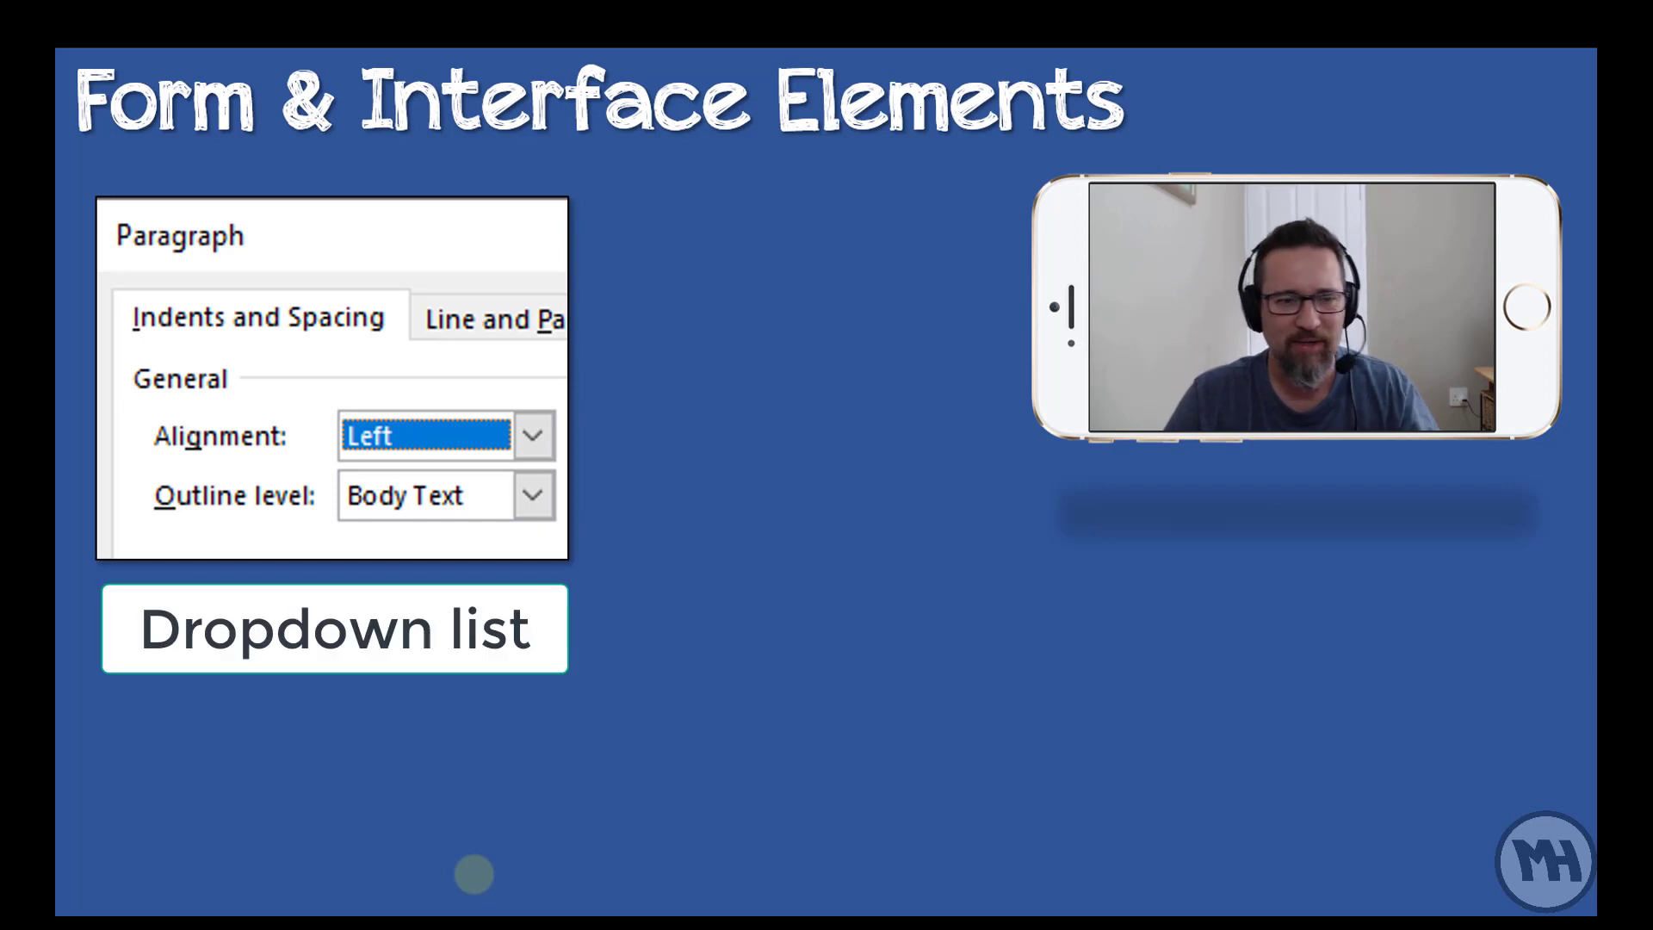
mouse_move(323, 738)
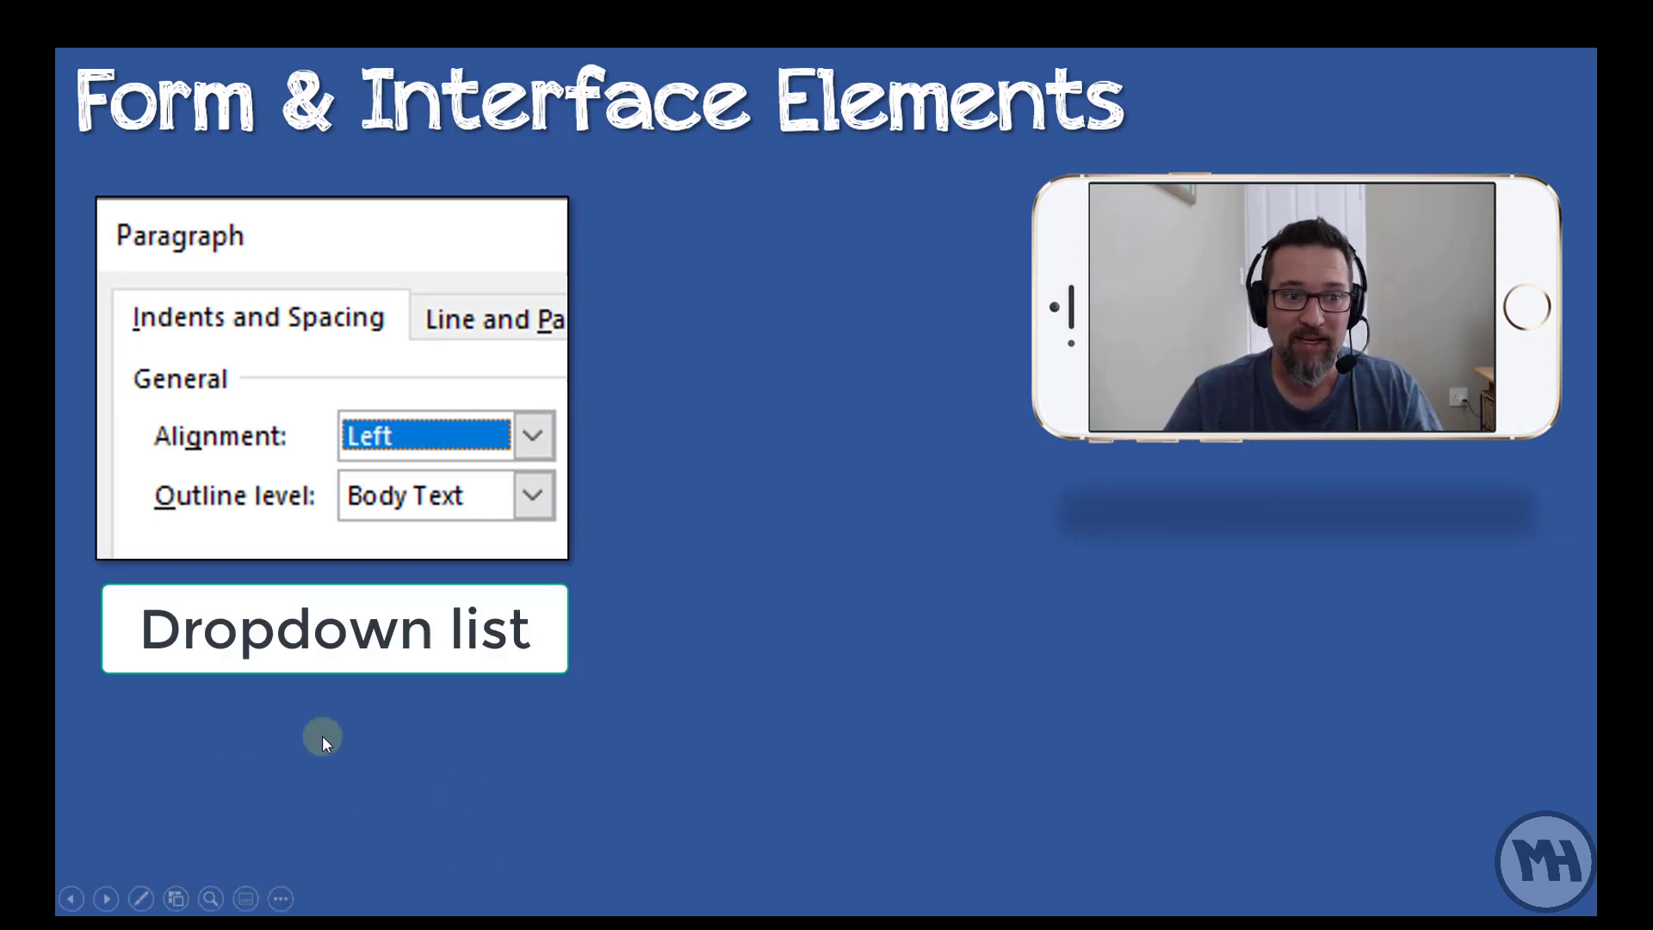
mouse_move(535, 435)
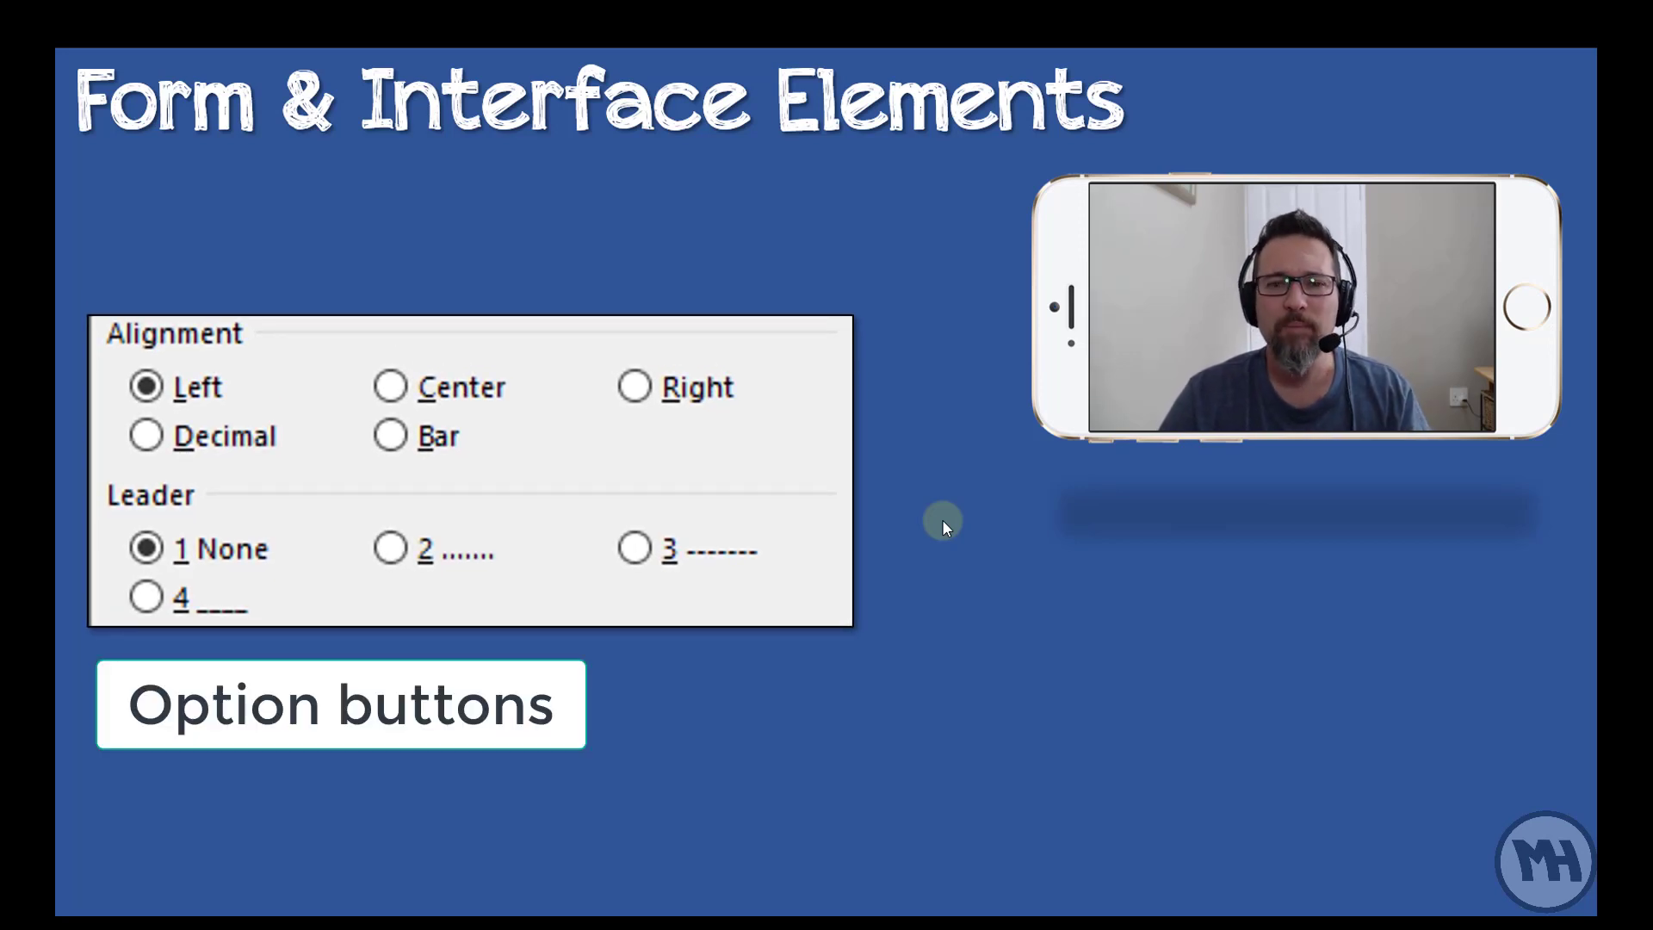
Advance to the Alignment and Leader option-buttons build.
left_click(144, 385)
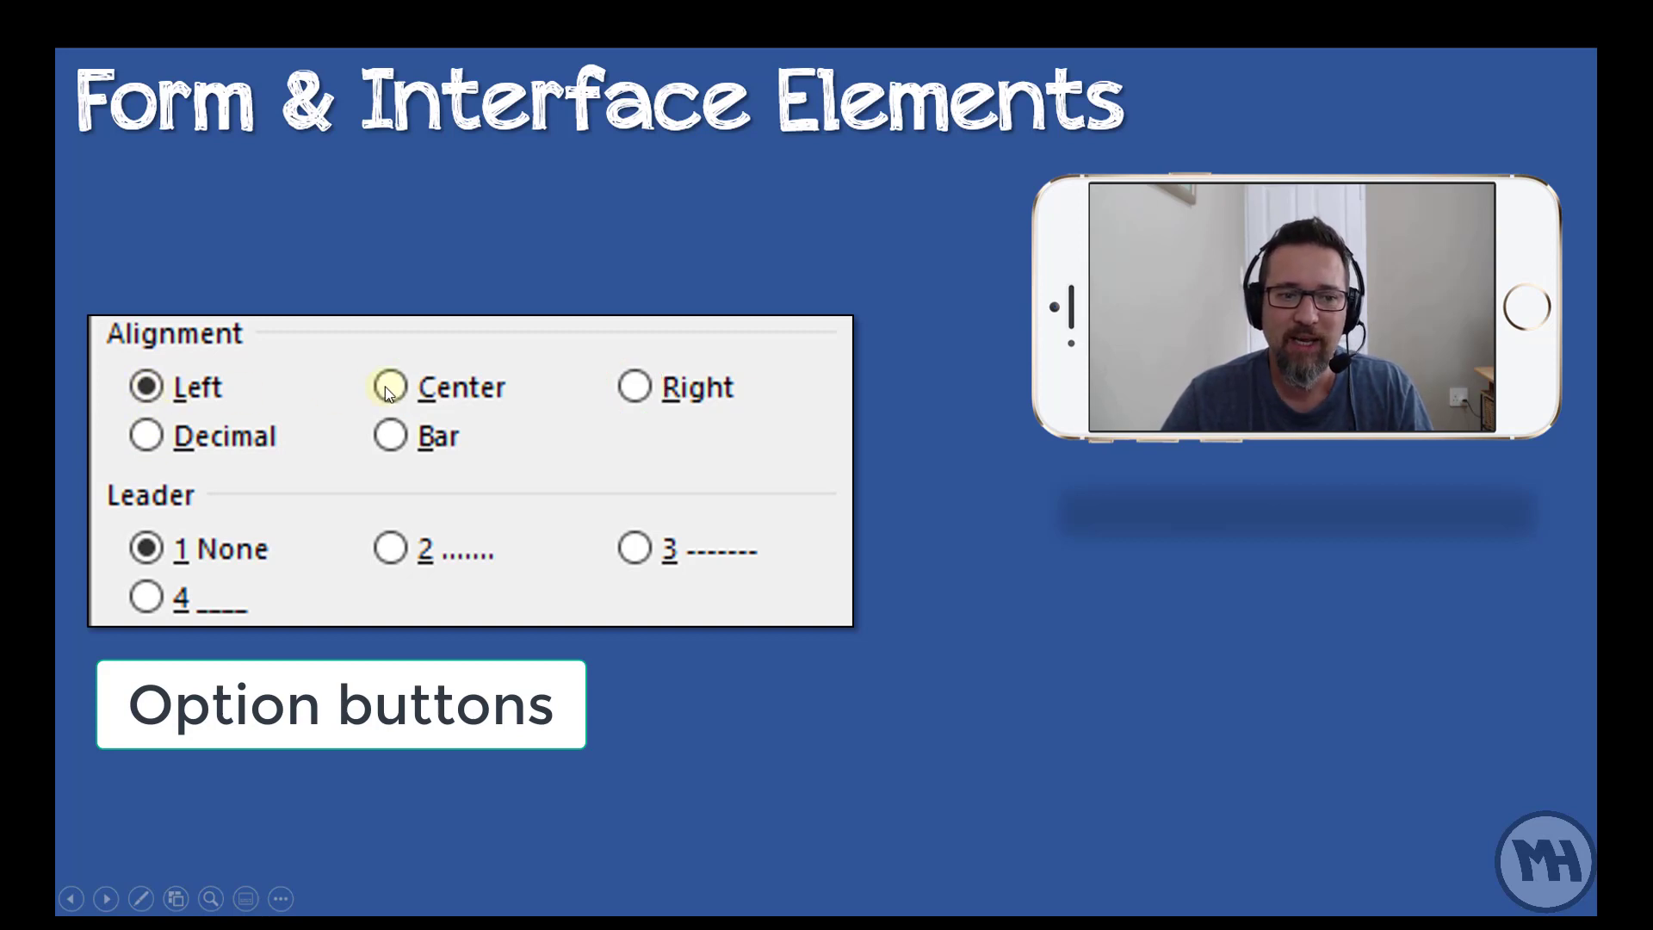
mouse_move(405, 436)
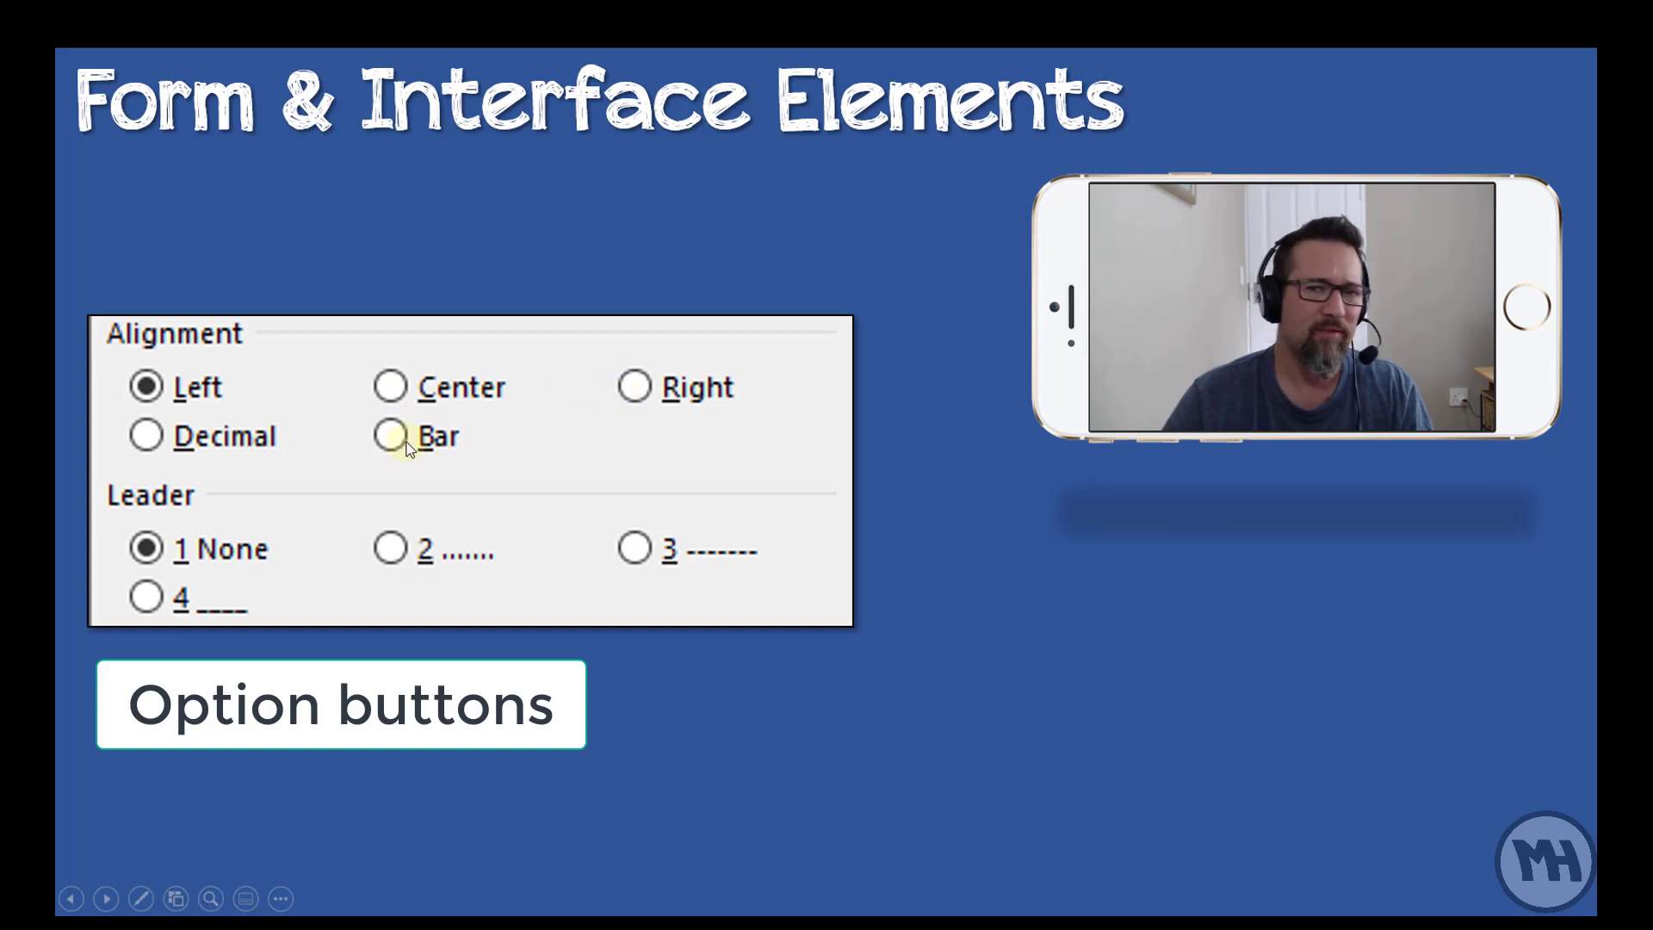